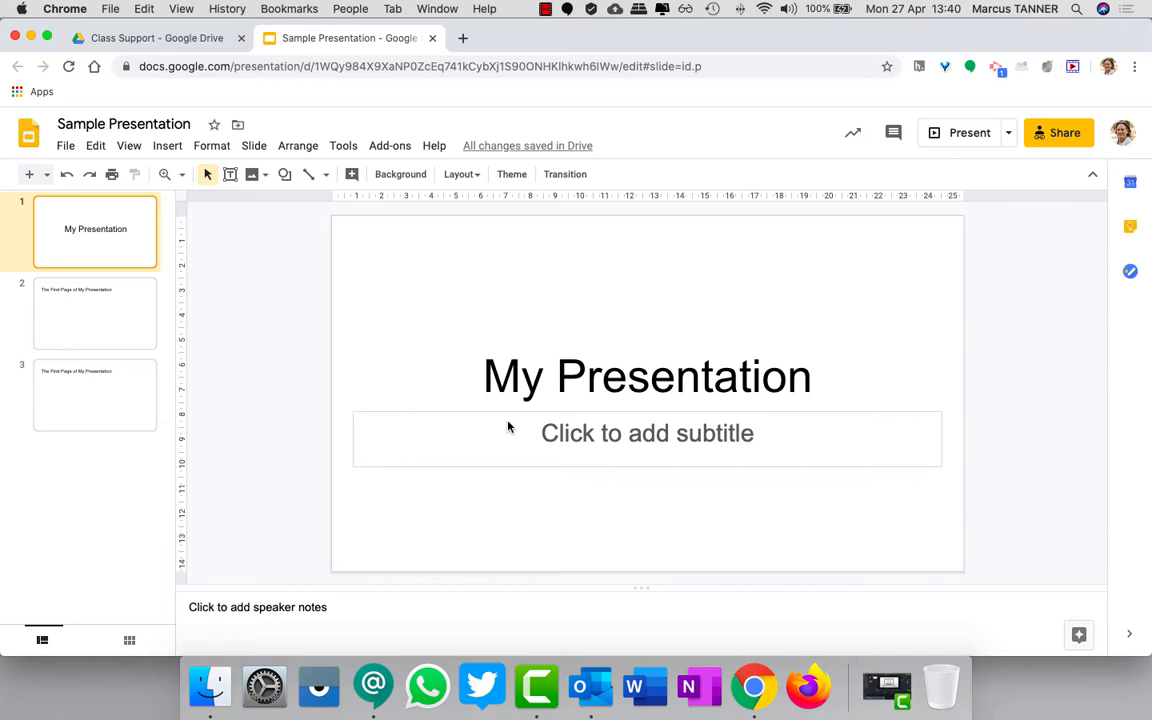
pyautogui.moveTo(497, 509)
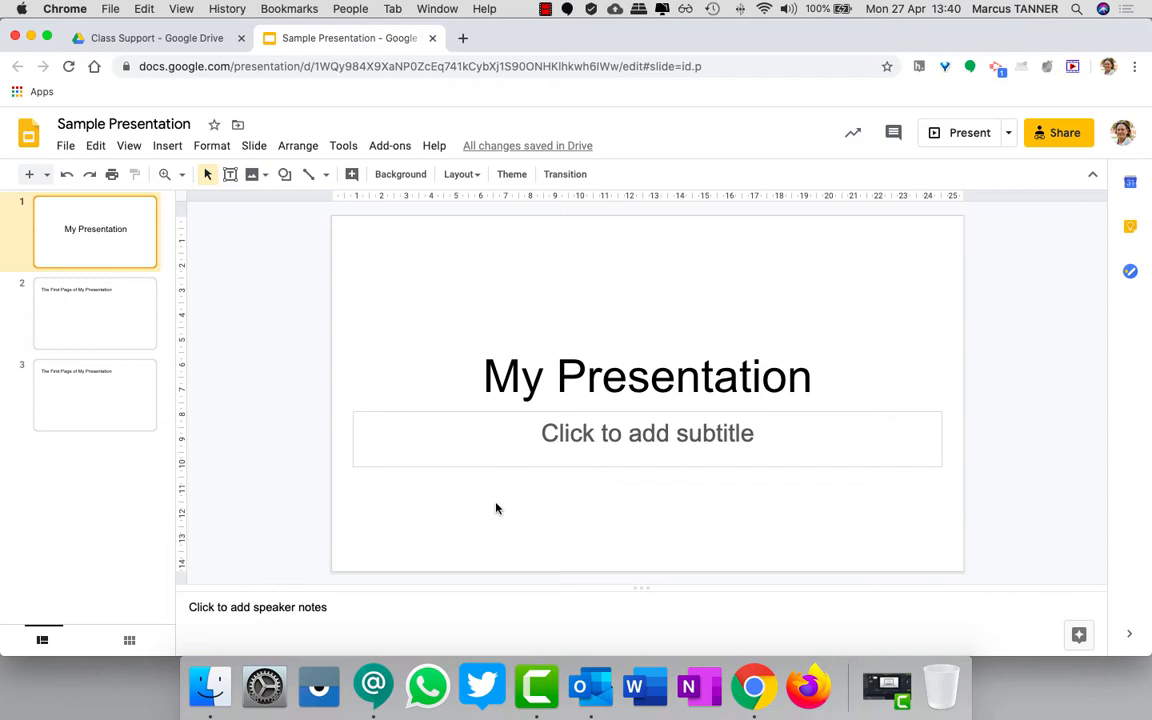
pyautogui.moveTo(490, 504)
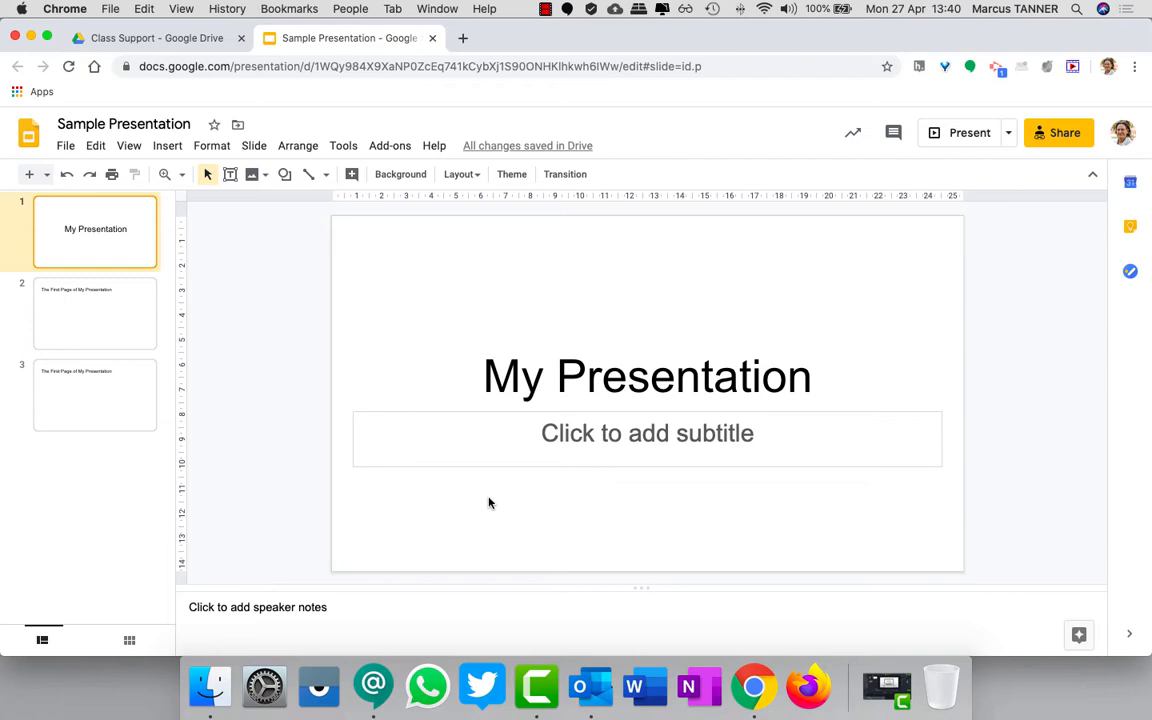
# Open Page setup from the File menu and keep the current slide size.
pyautogui.click(65, 145)
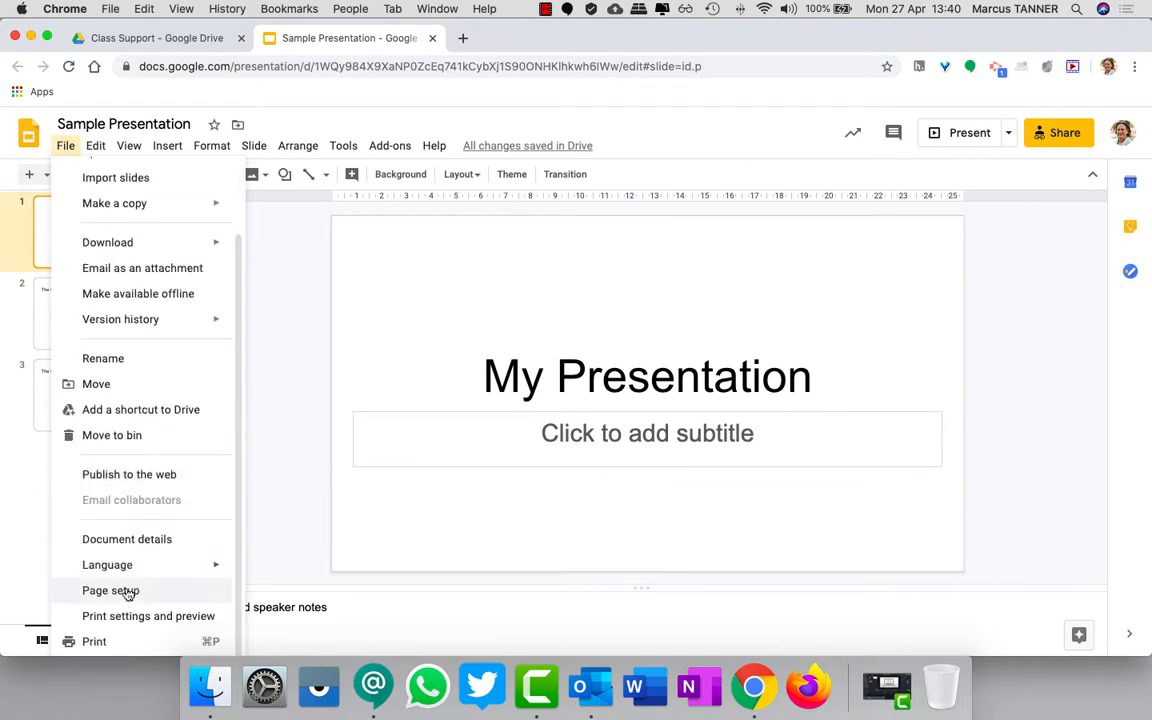
pyautogui.click(110, 590)
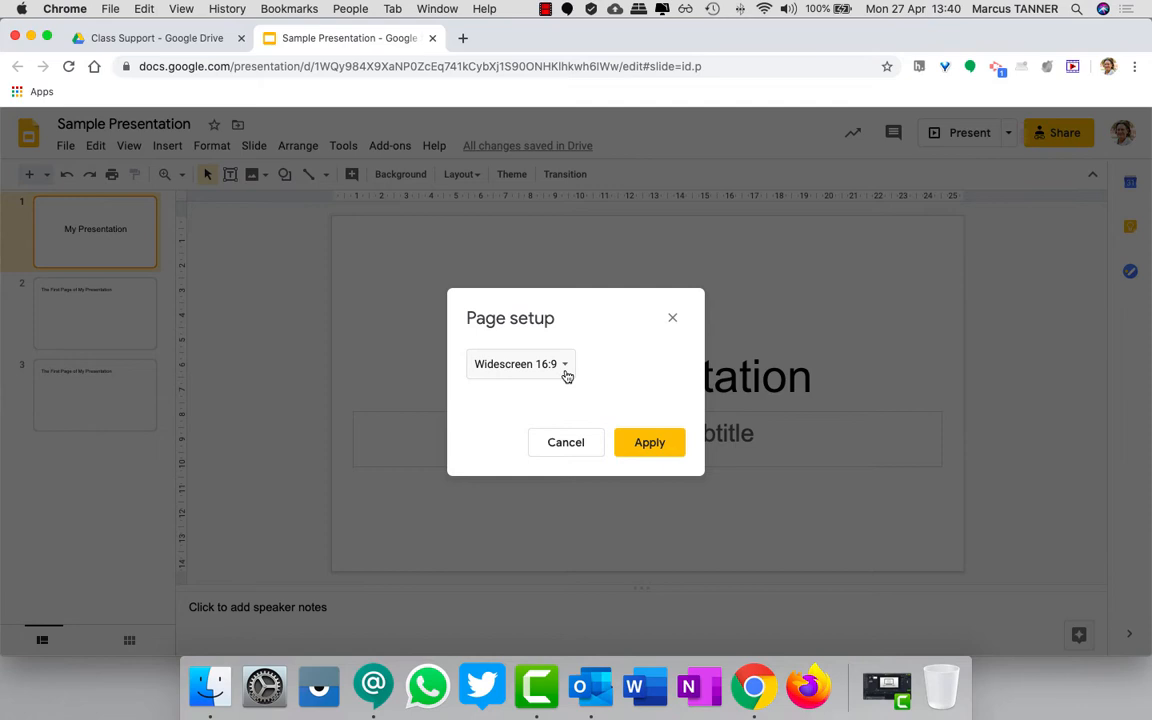
pyautogui.moveTo(565, 378)
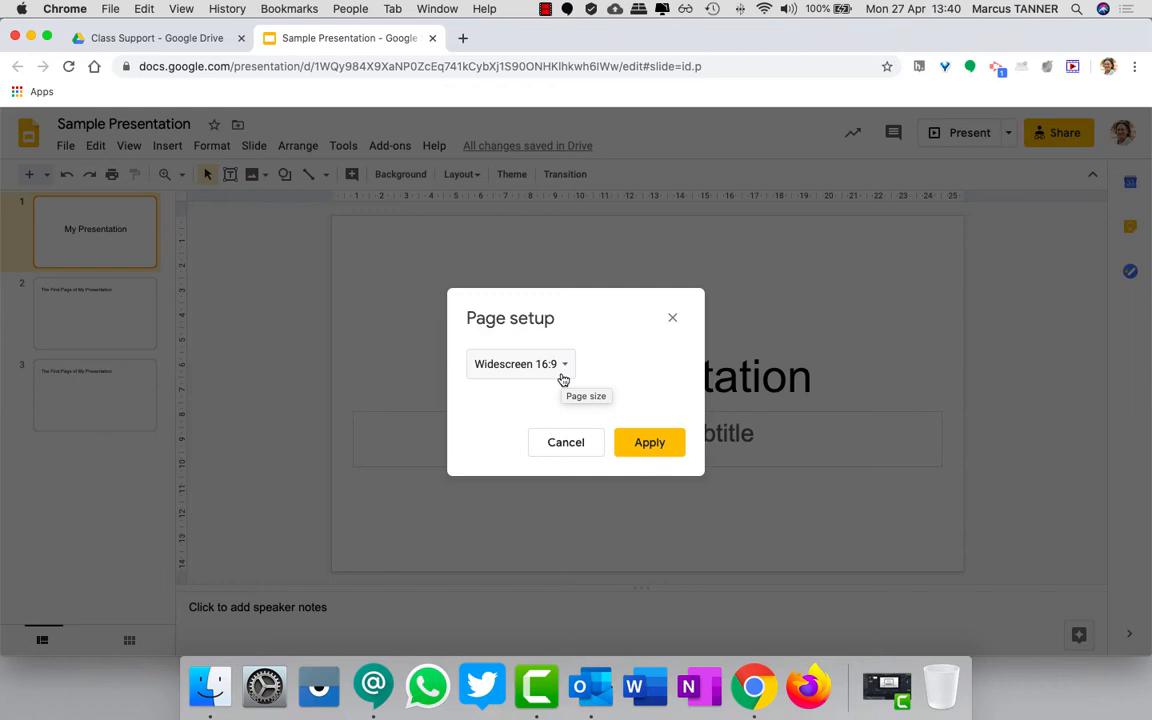
pyautogui.click(565, 442)
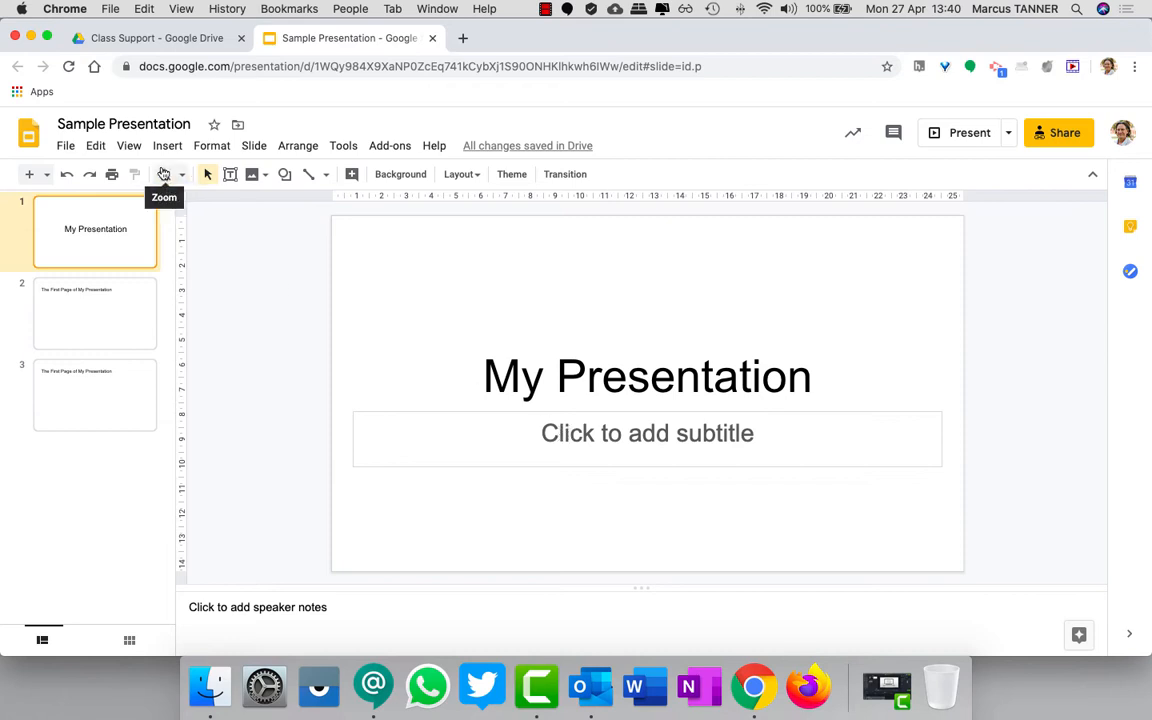
# Add a black vertical guide at 21 cm in the guide editor.
pyautogui.click(128, 145)
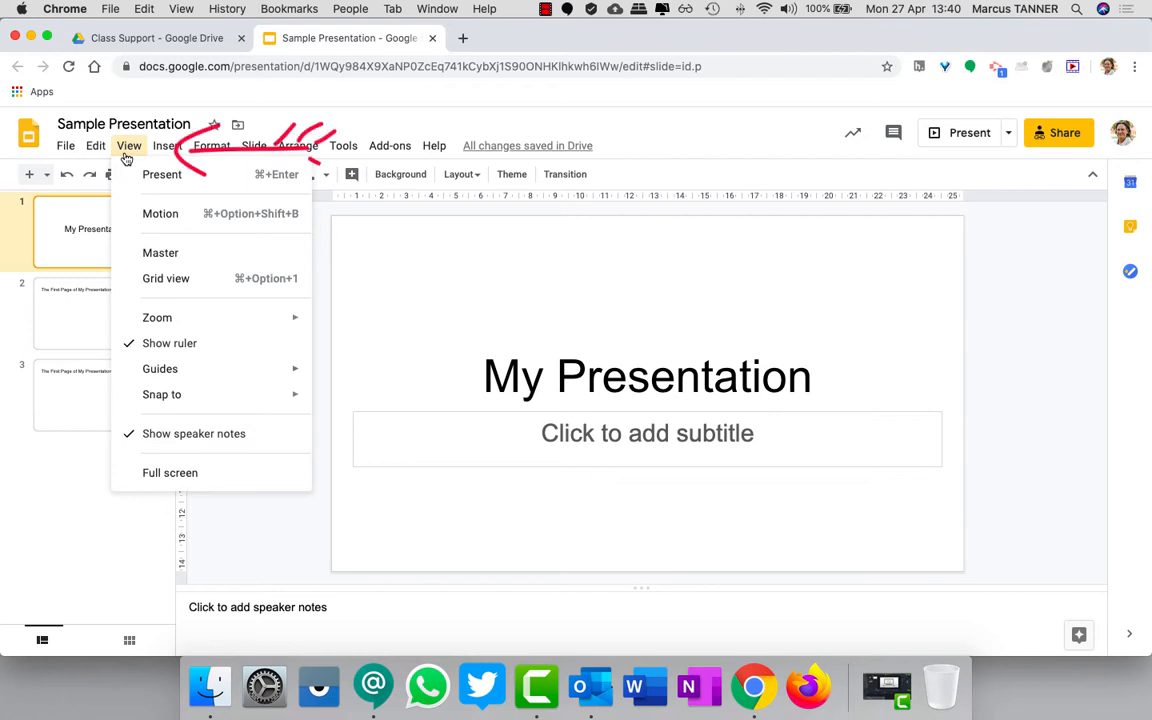
pyautogui.moveTo(160, 369)
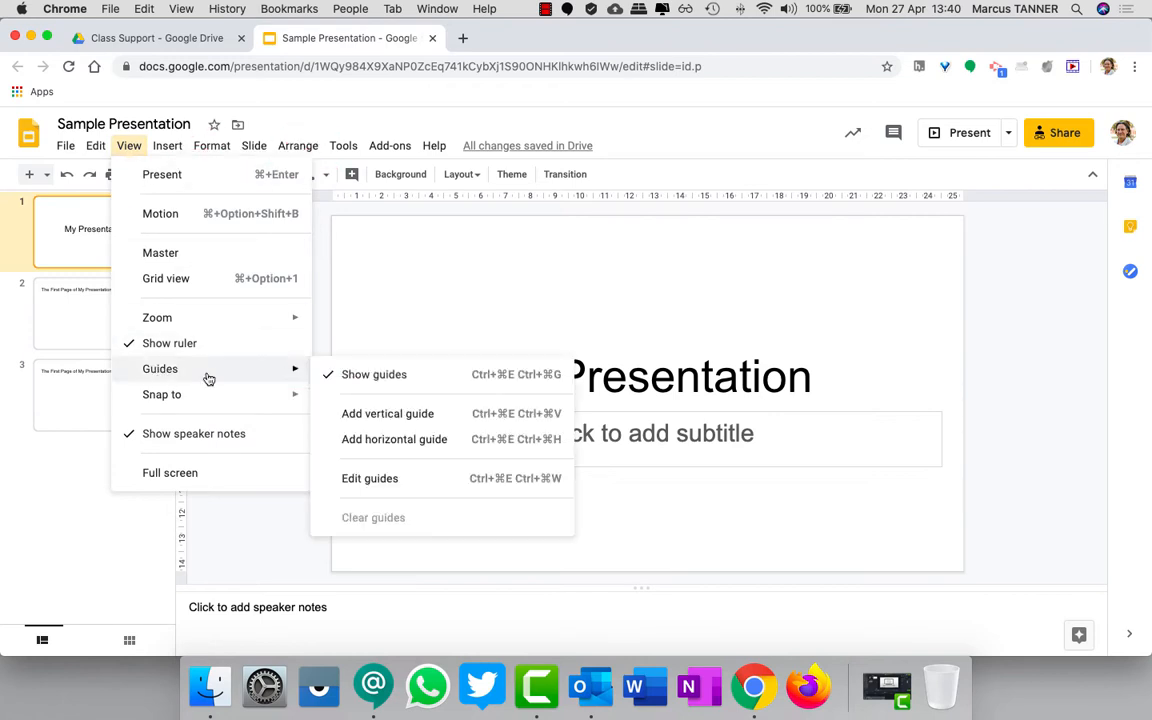
pyautogui.click(370, 478)
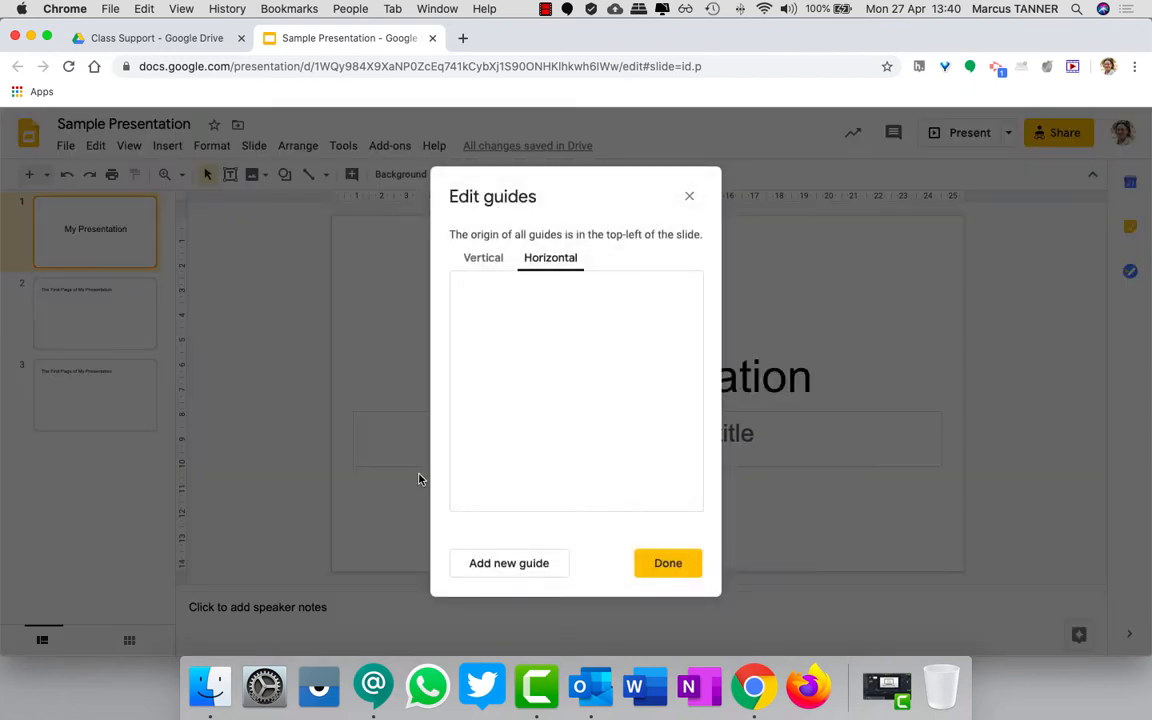
pyautogui.click(483, 257)
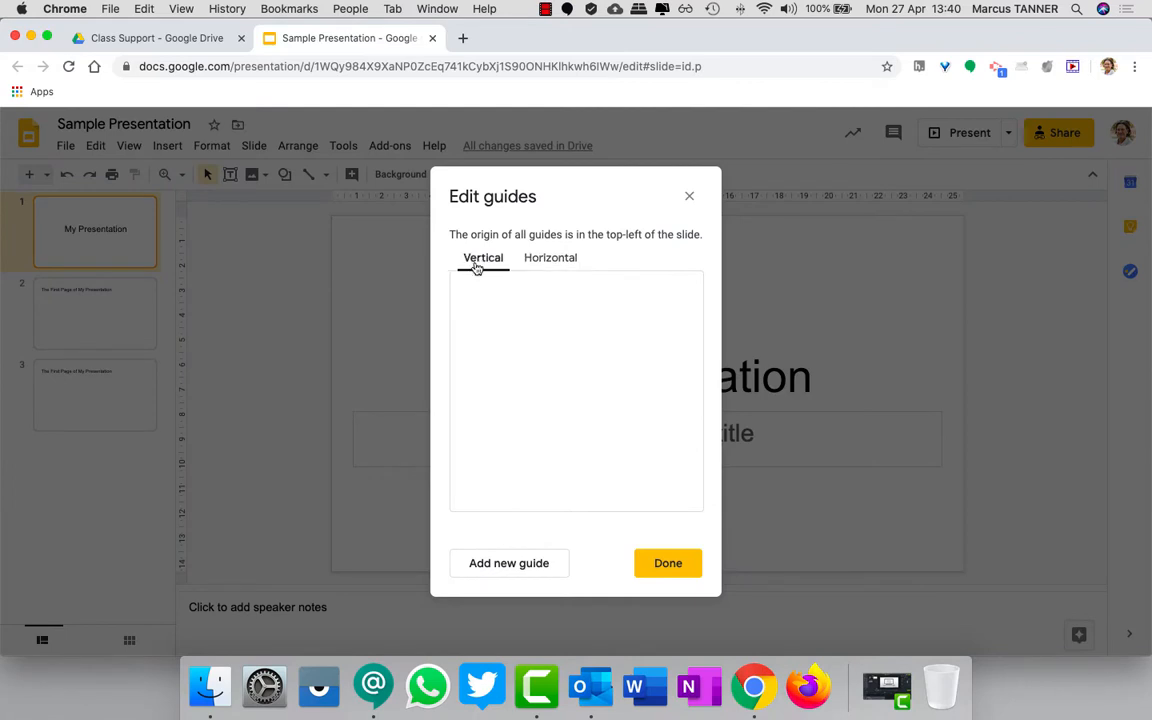
pyautogui.moveTo(527, 518)
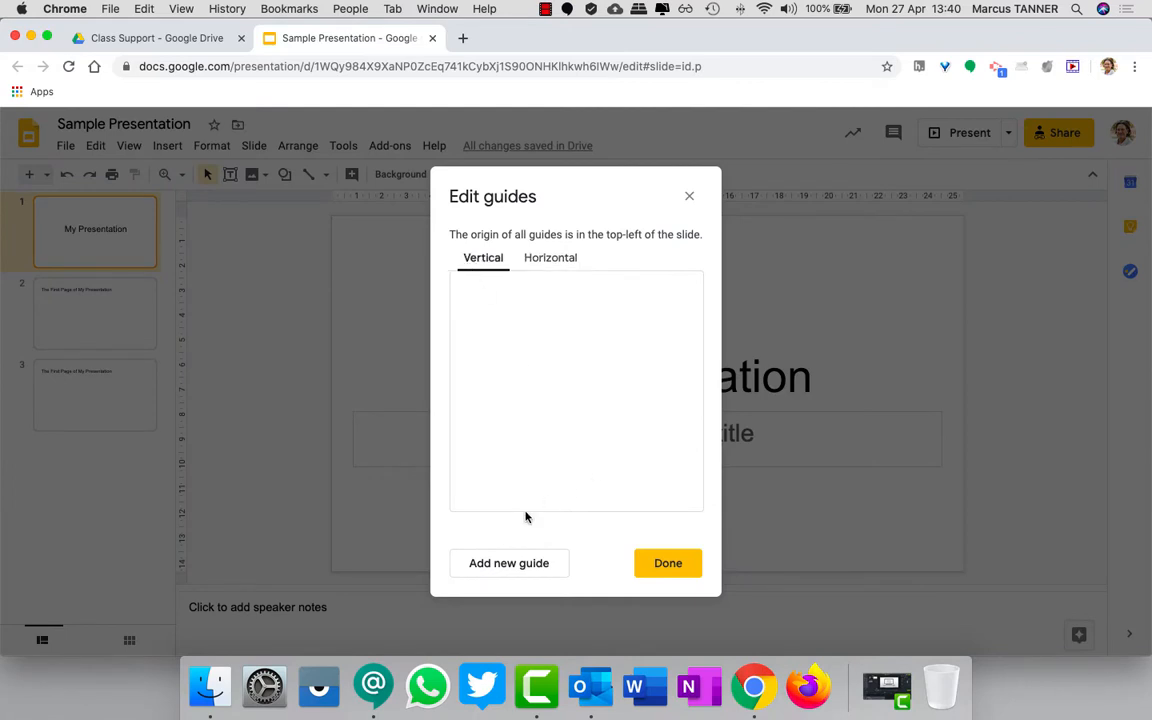
pyautogui.click(508, 562)
pyautogui.write('21')
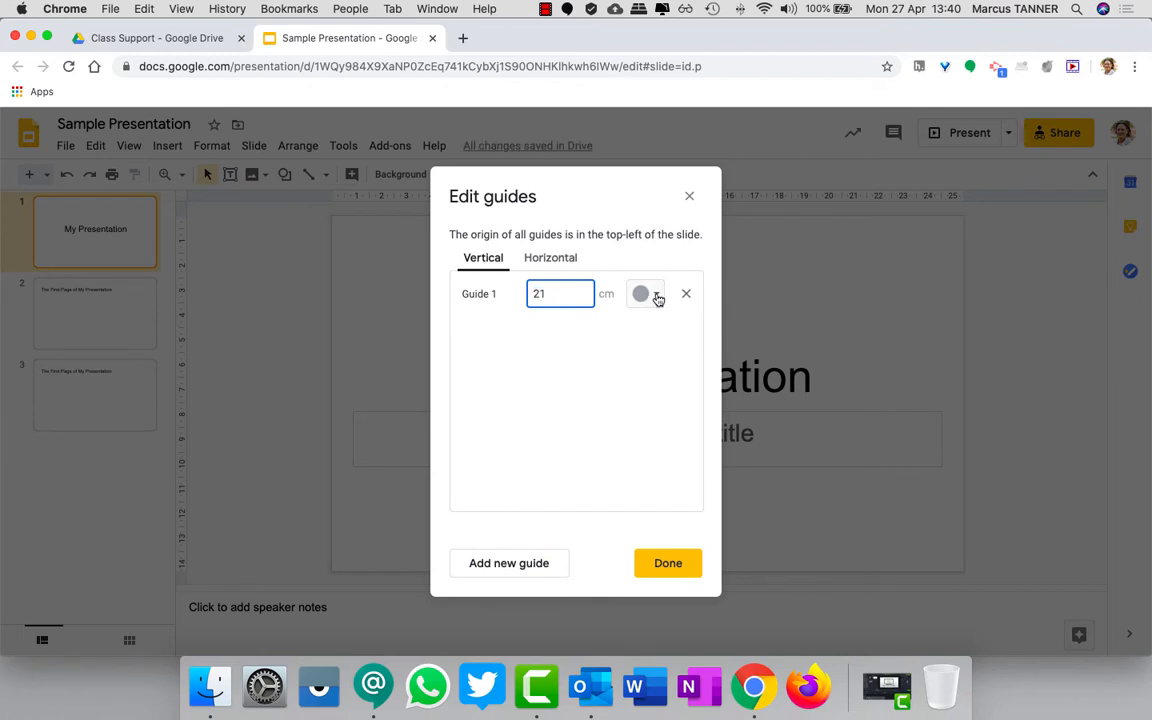
pyautogui.click(645, 293)
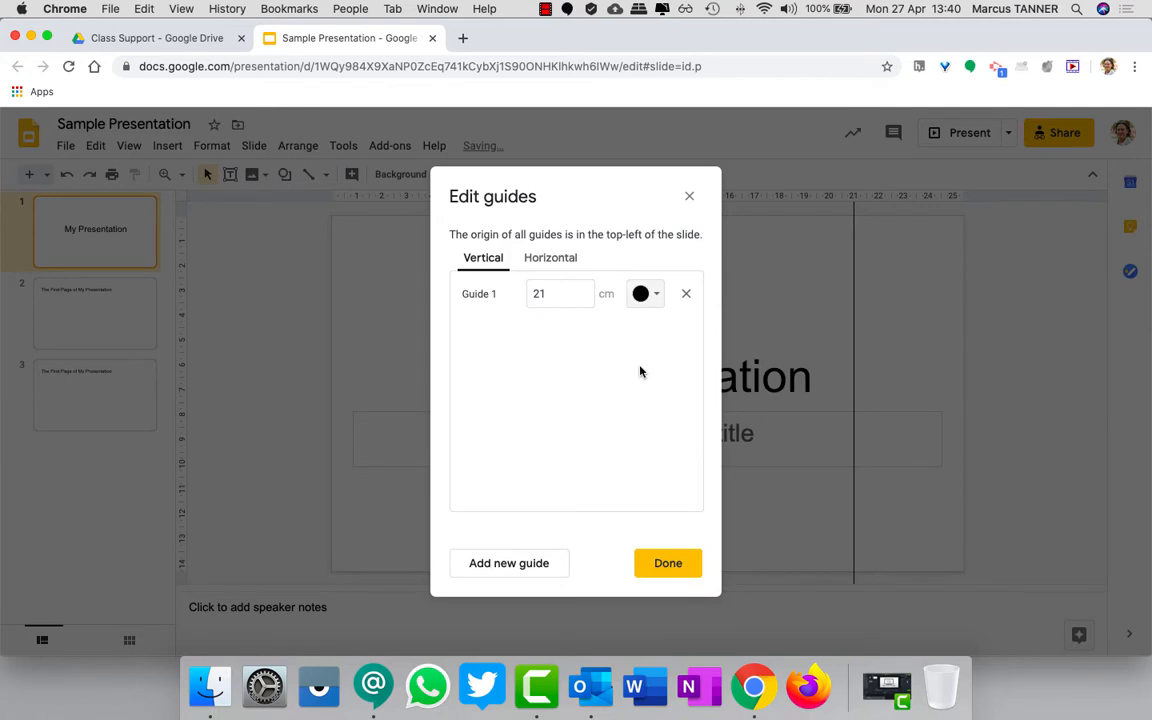
pyautogui.moveTo(574, 483)
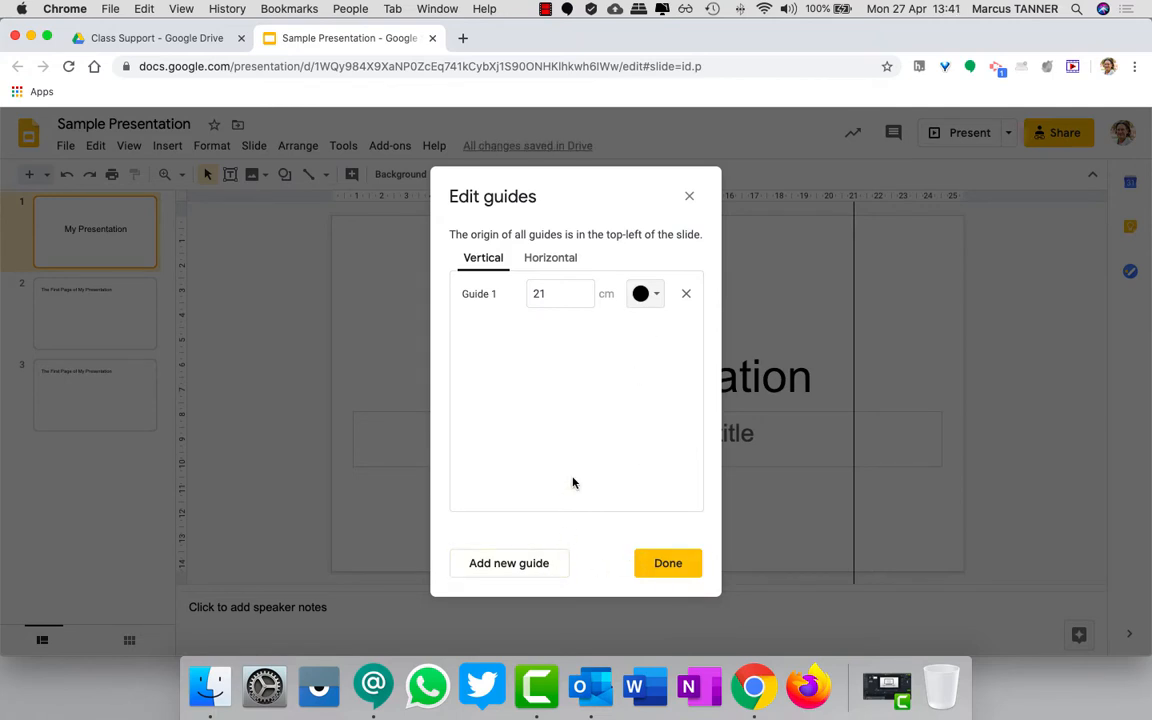
# Add a black horizontal guide at 10 cm and finish editing guides.
pyautogui.click(550, 257)
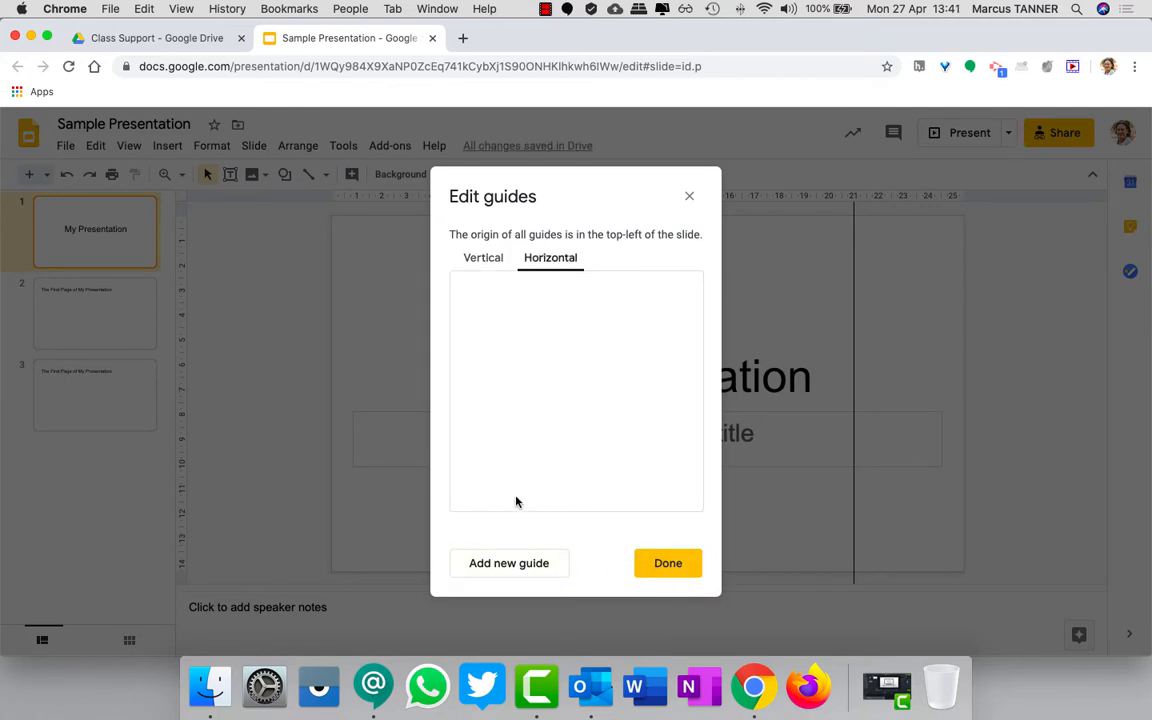
pyautogui.click(508, 562)
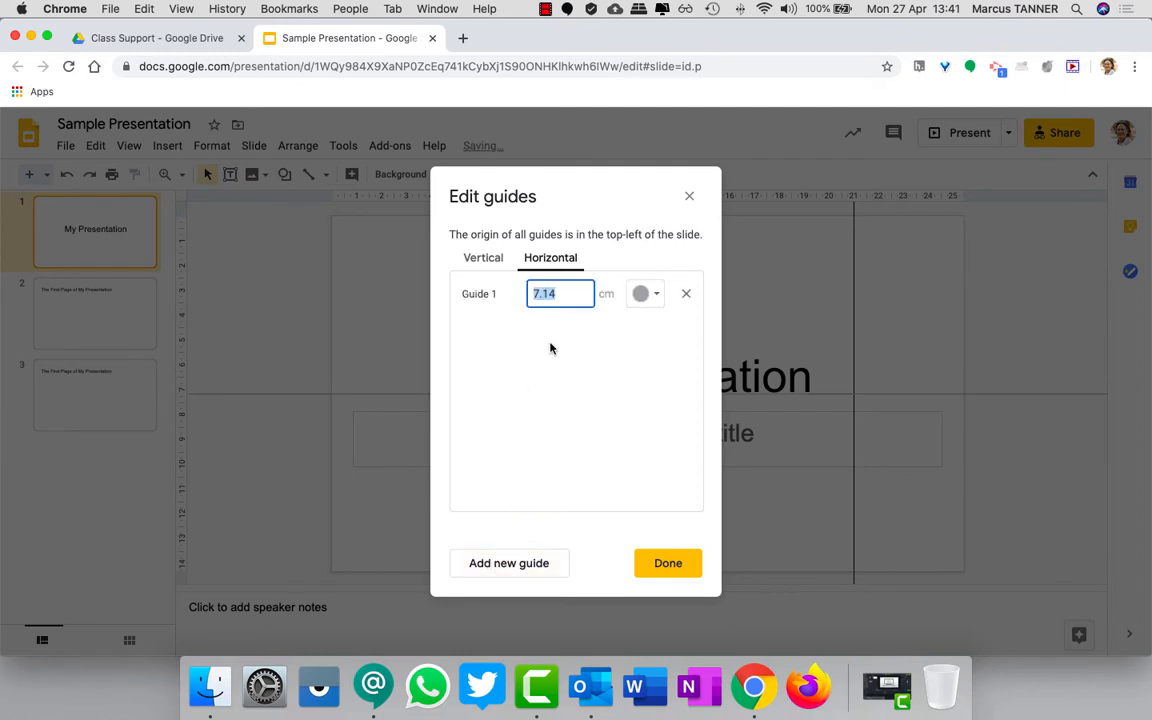
pyautogui.click(640, 293)
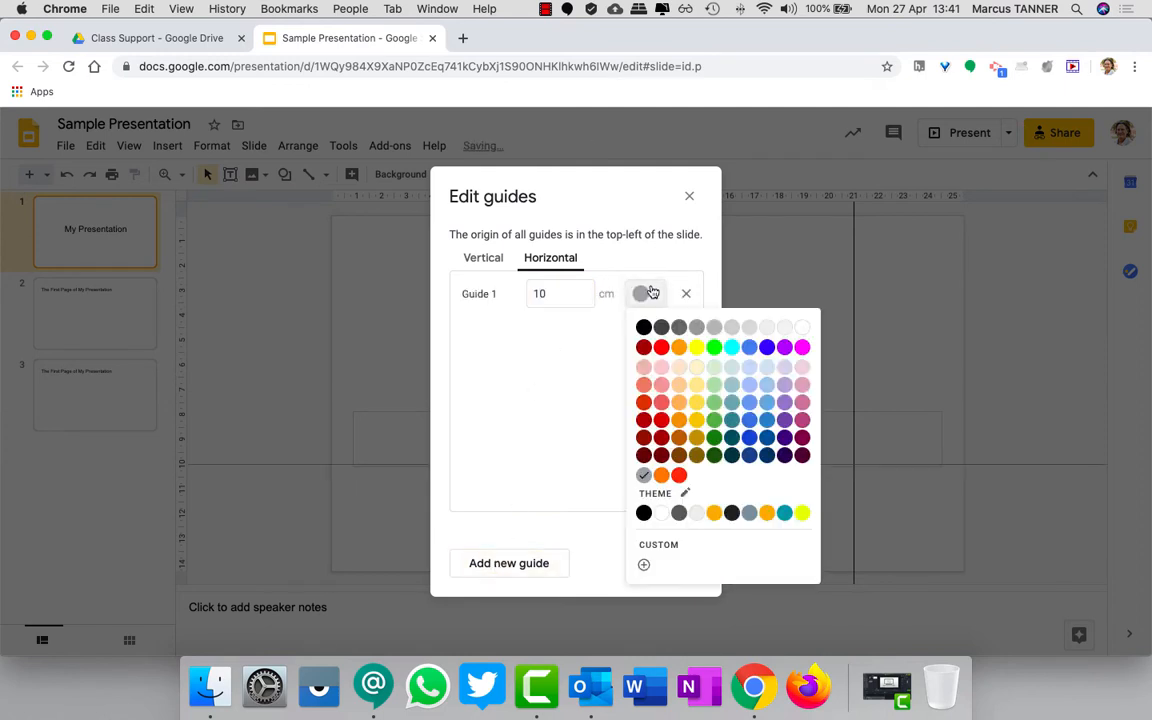
pyautogui.click(644, 326)
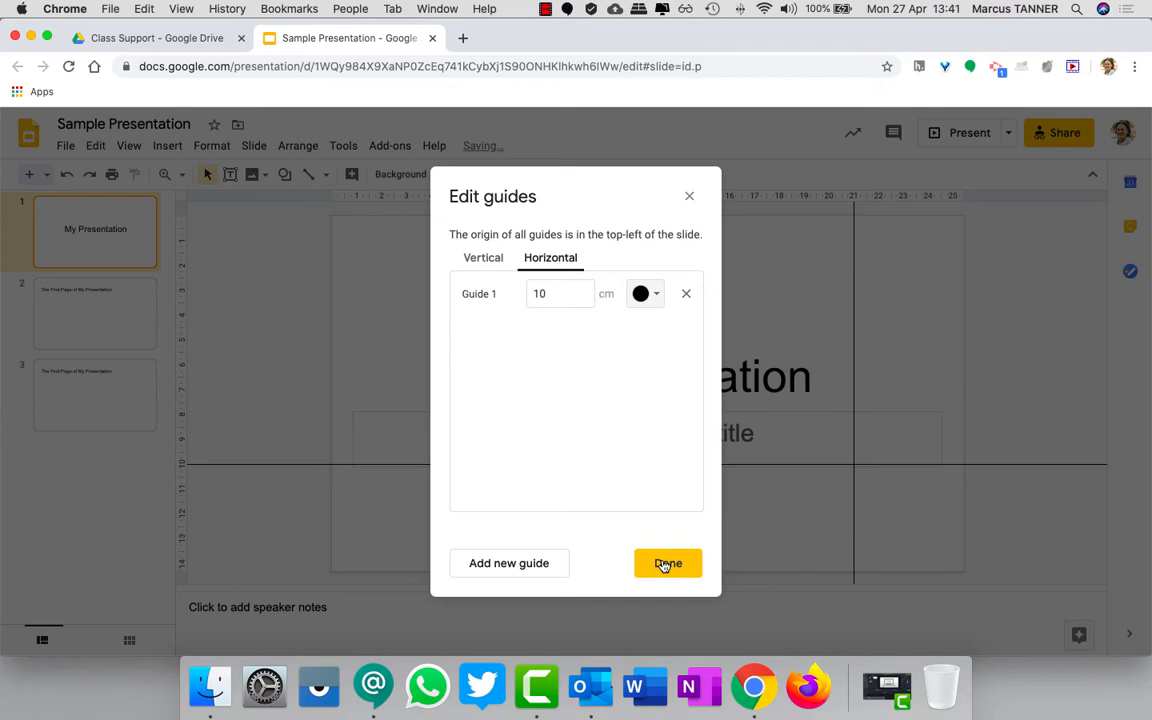
pyautogui.click(667, 563)
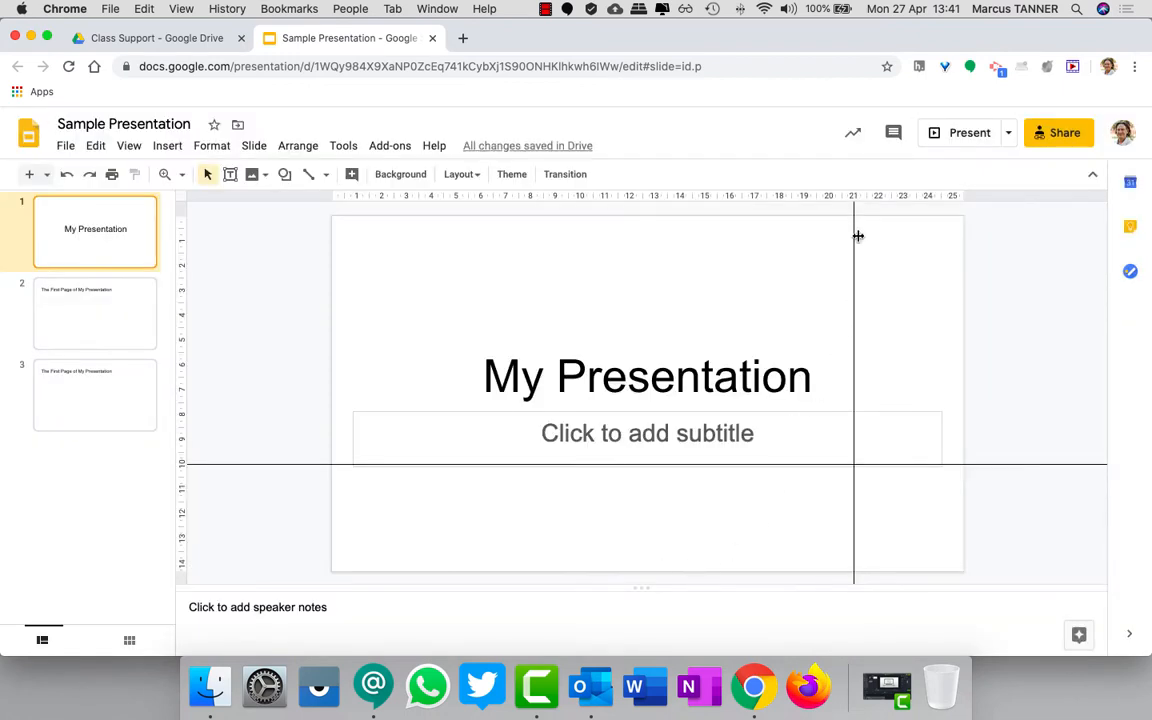
pyautogui.moveTo(1035, 478)
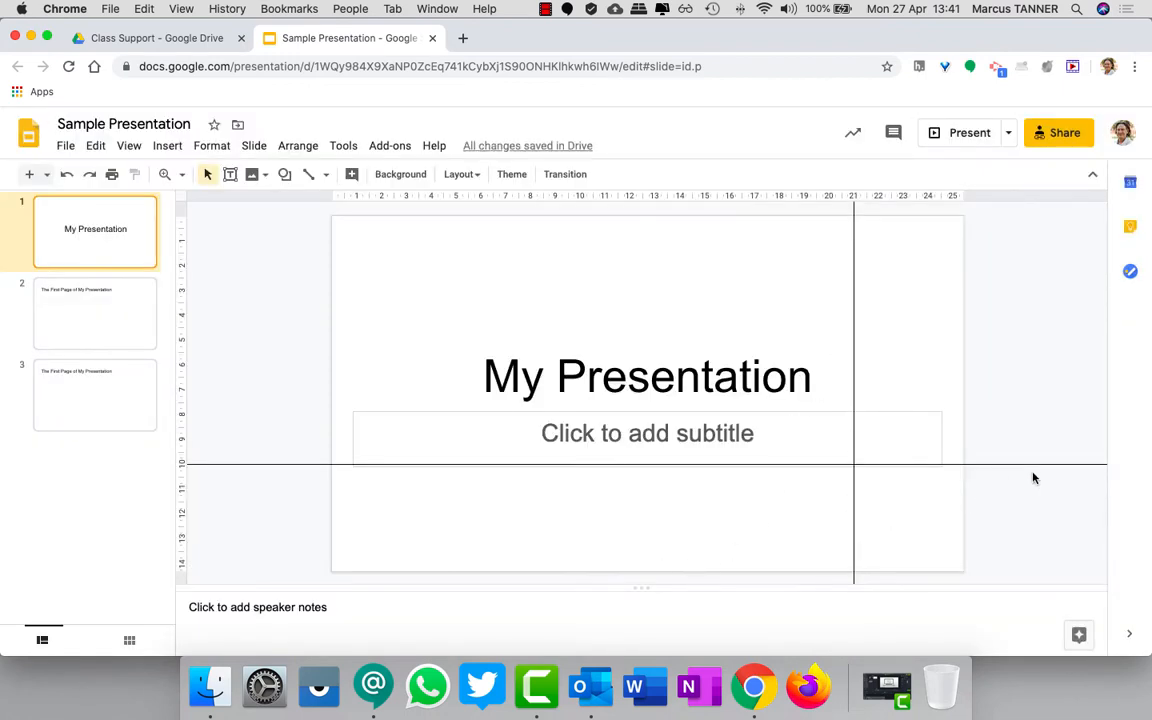
pyautogui.moveTo(930, 476)
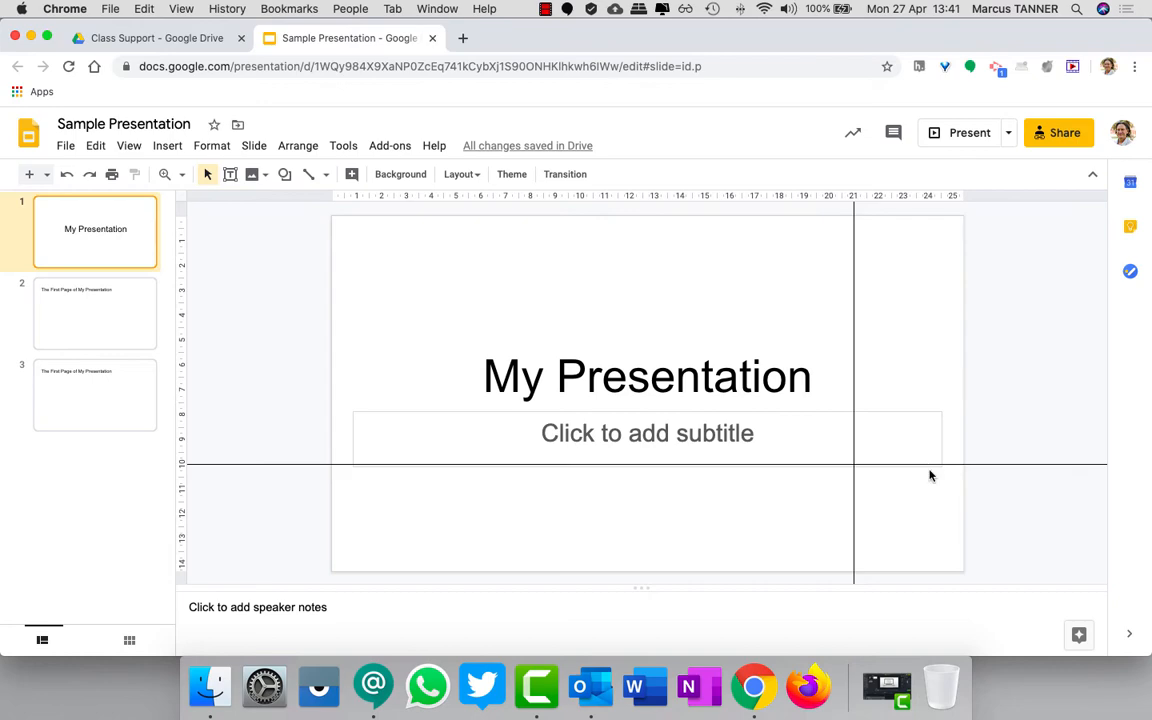
pyautogui.moveTo(993, 163)
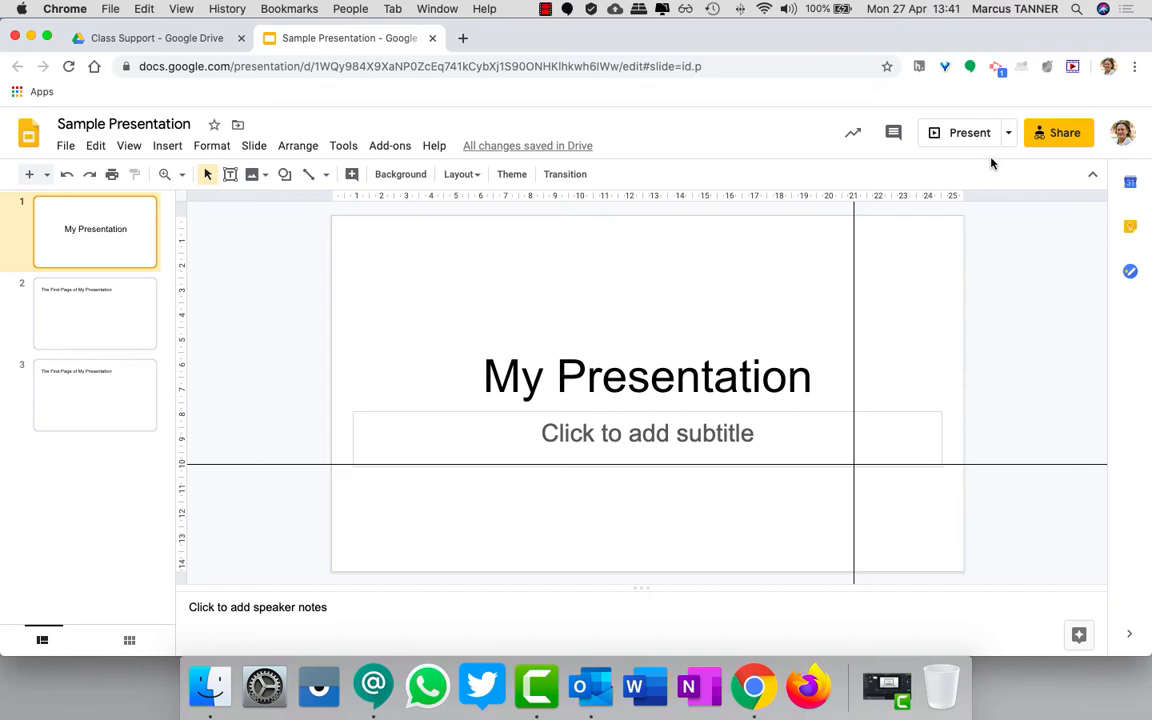
pyautogui.click(961, 132)
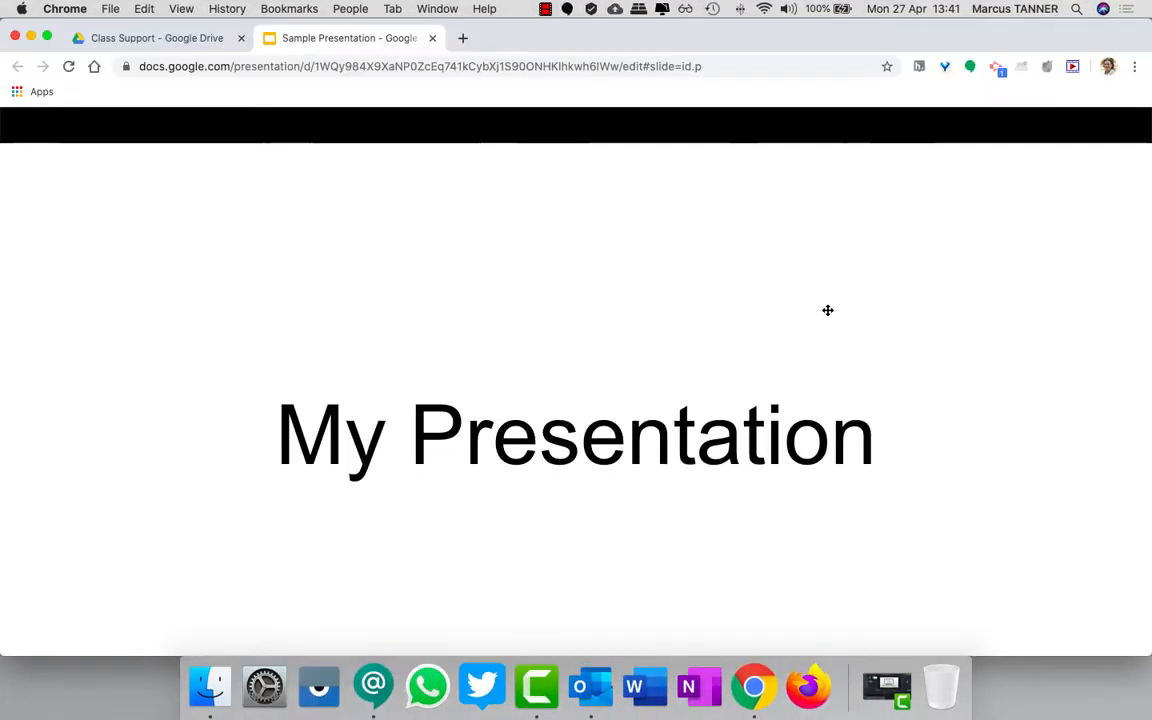
pyautogui.press('Escape')
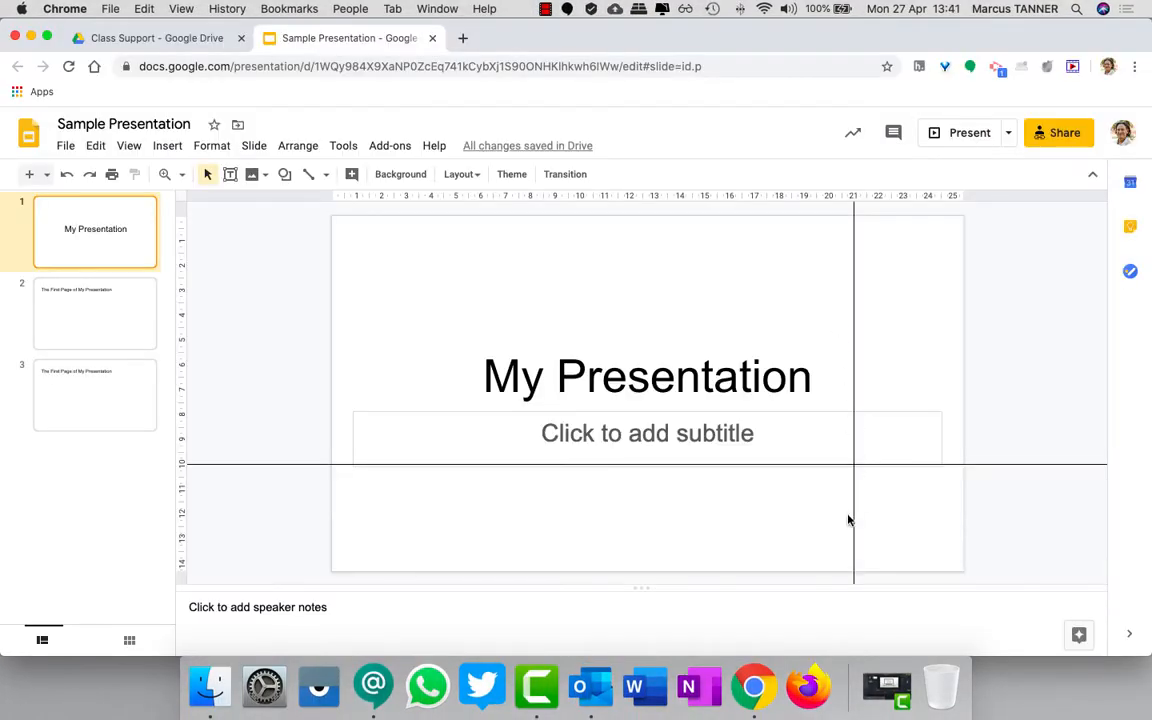
pyautogui.moveTo(860, 472); pyautogui.dragTo(1020, 475)
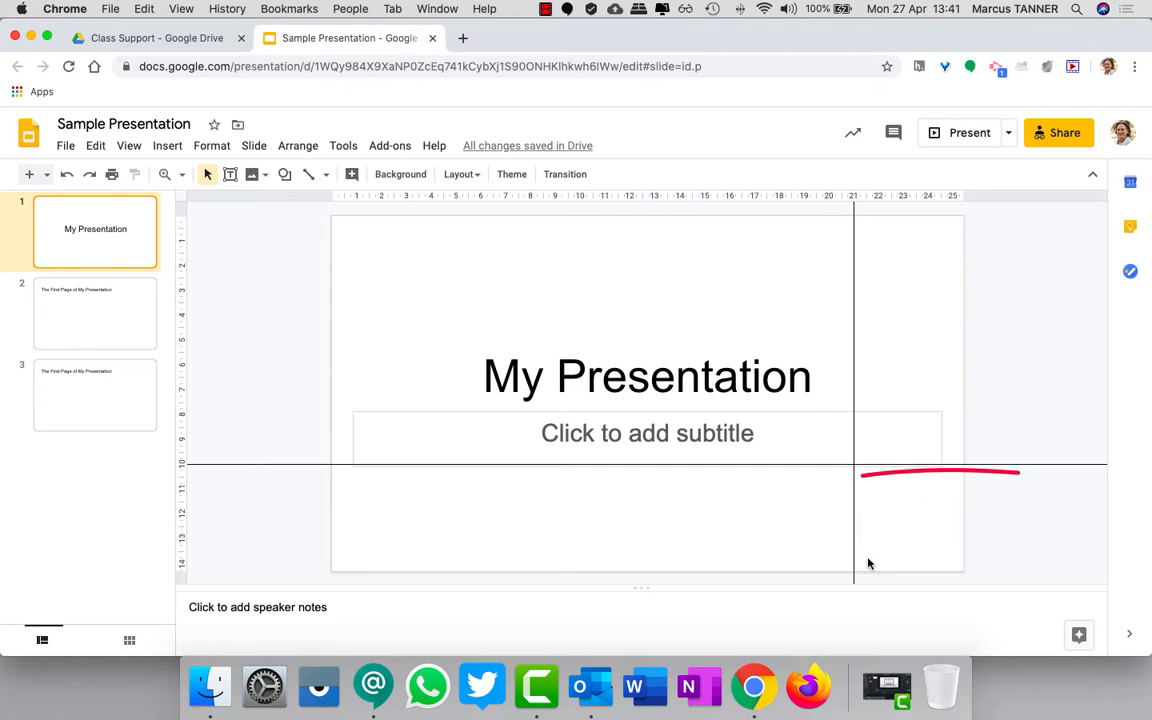
pyautogui.moveTo(867, 472); pyautogui.dragTo(1030, 597)
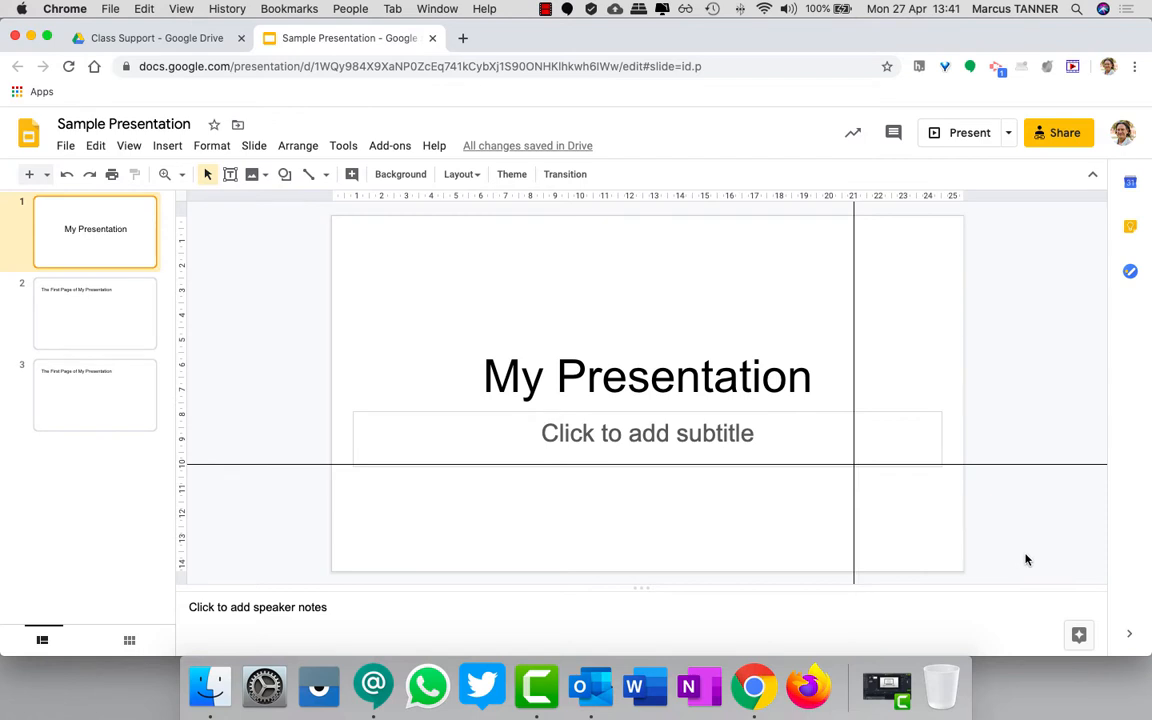
pyautogui.moveTo(250, 247)
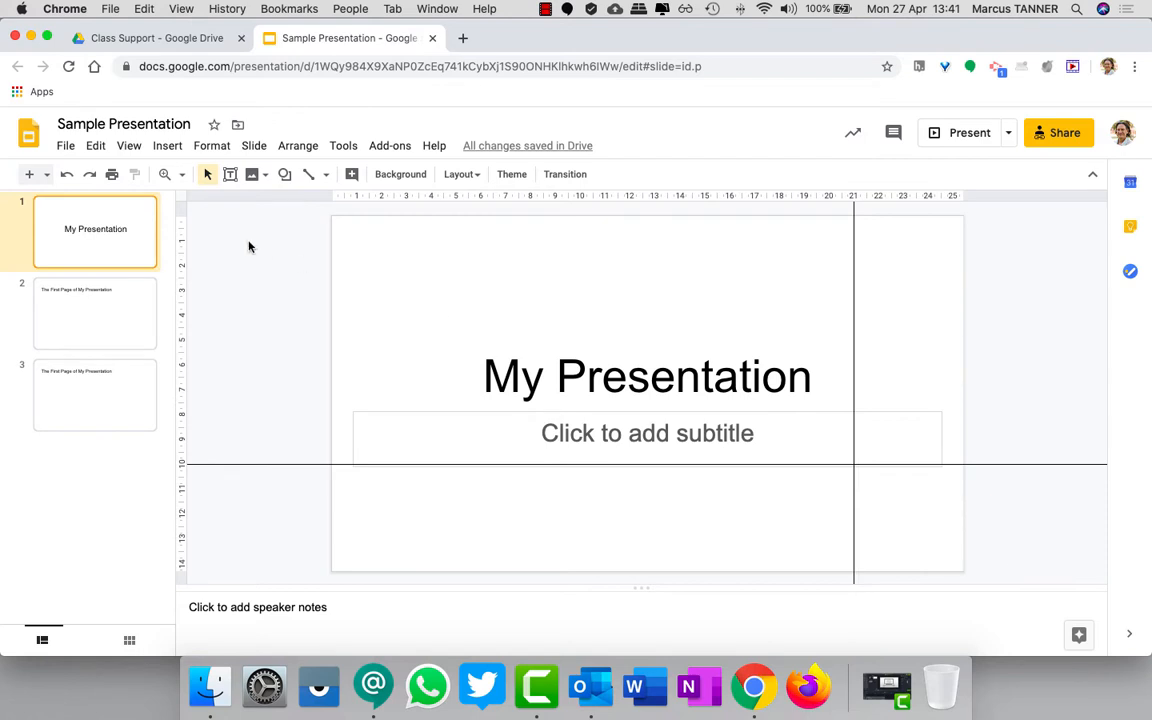
pyautogui.moveTo(245, 250)
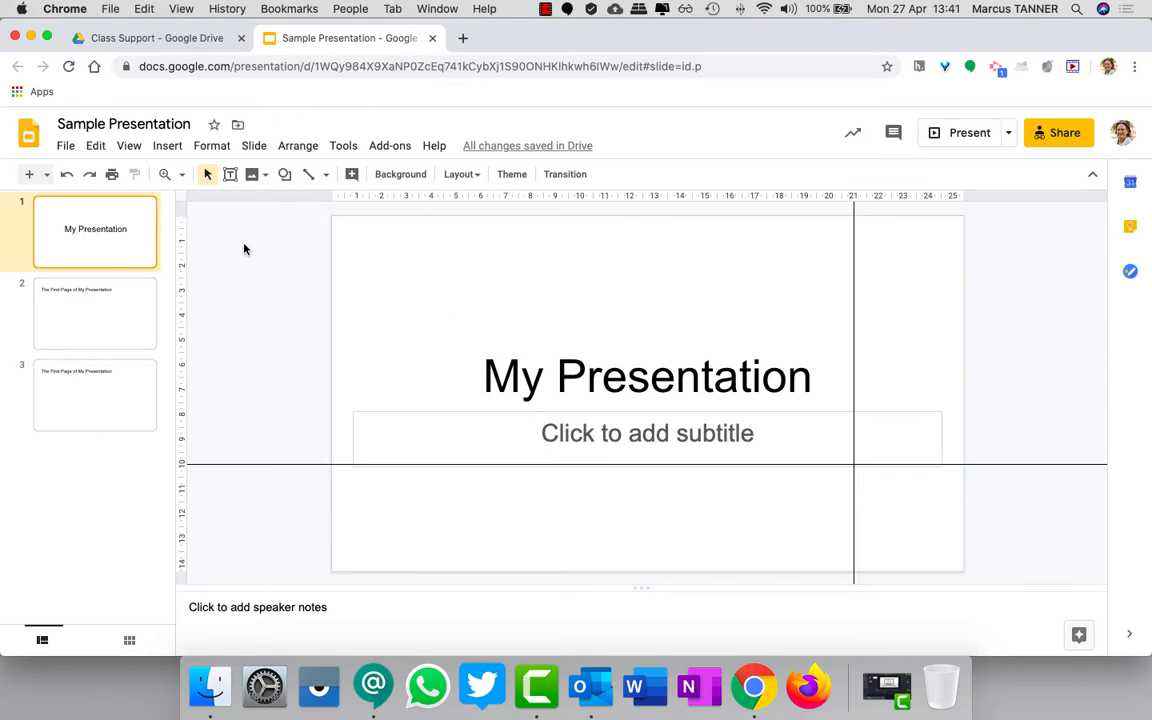
pyautogui.click(95, 313)
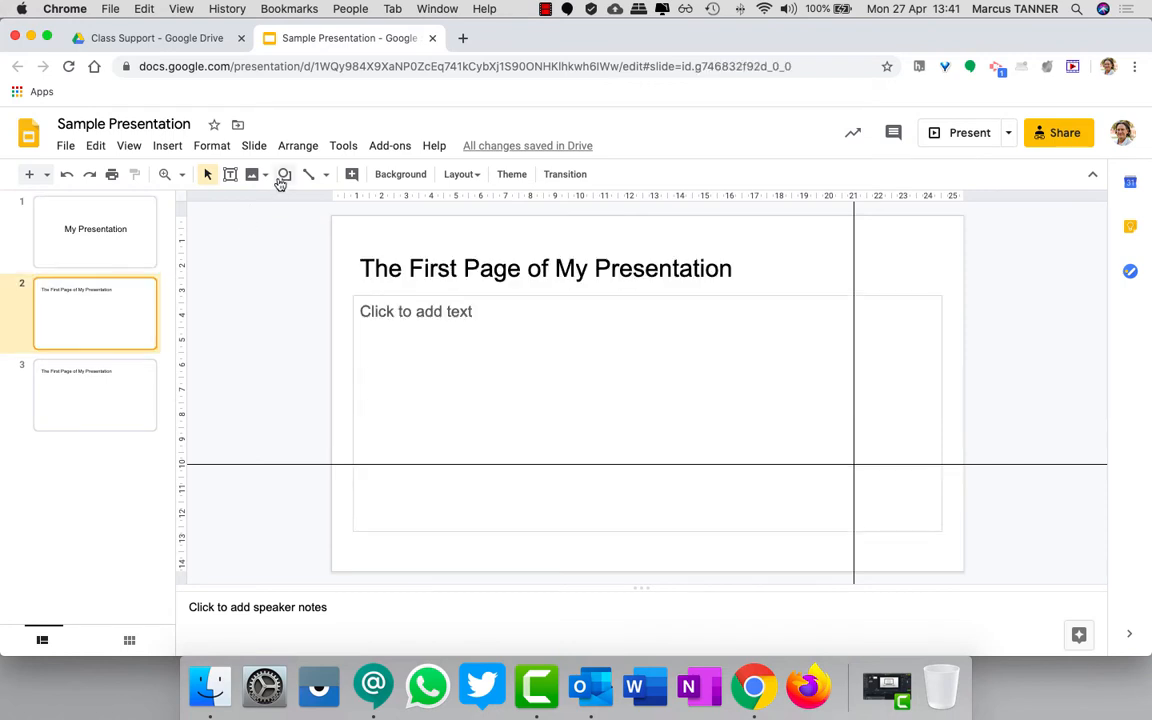
pyautogui.click(95, 231)
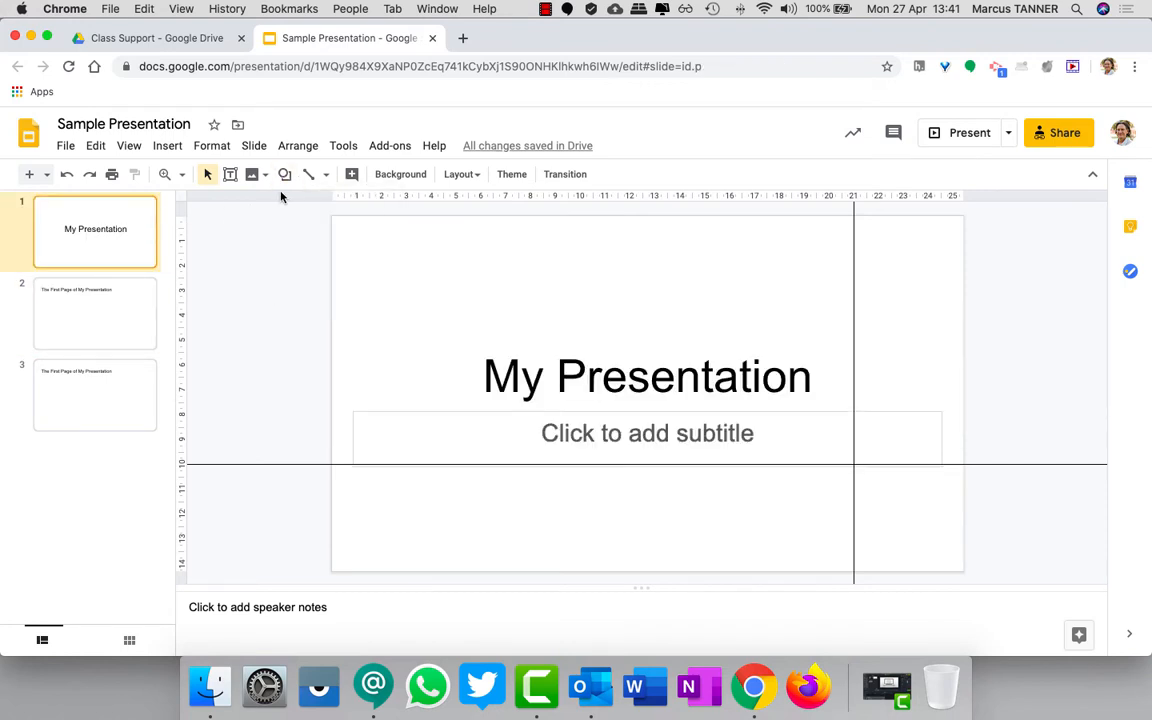
# Draw small grey rectangles on the title slide and near slide two's lower right, then reselect slide one.
pyautogui.click(285, 174)
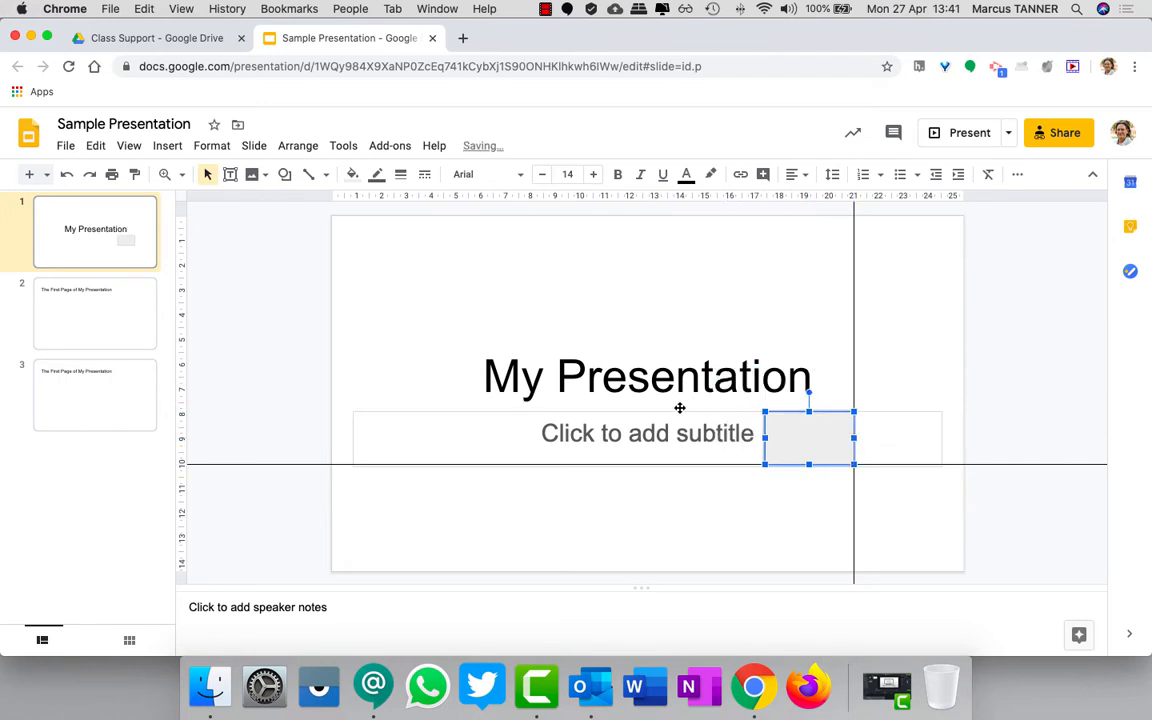
pyautogui.click(95, 313)
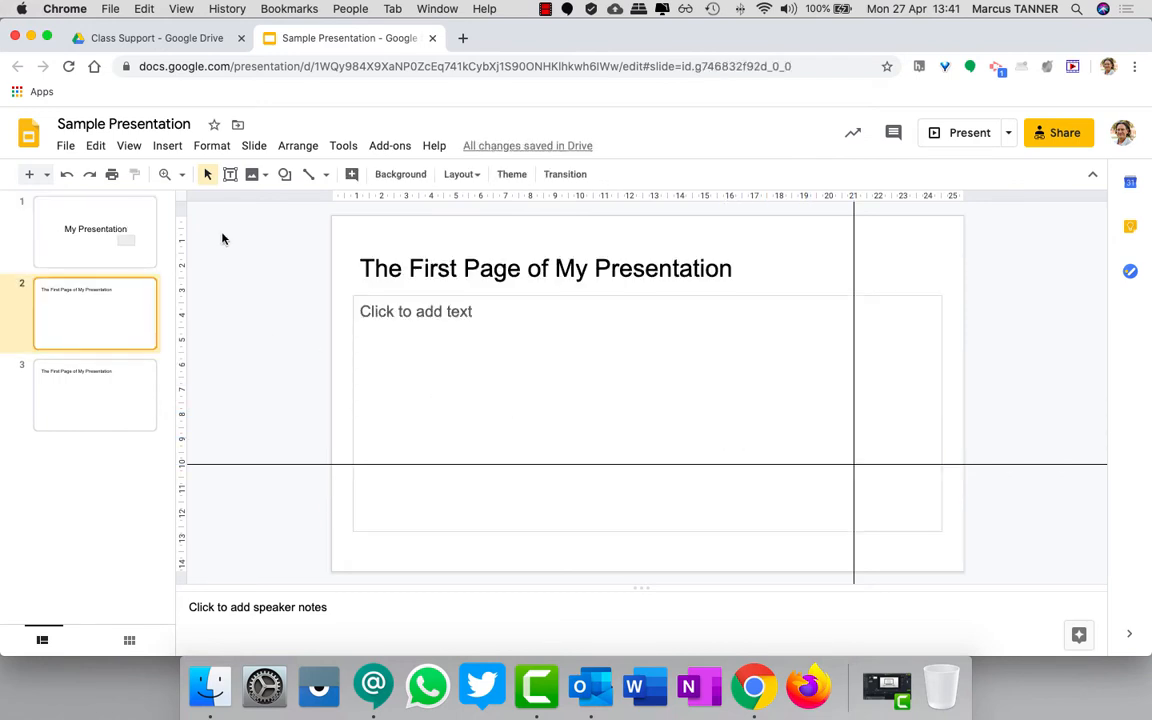
pyautogui.click(285, 174)
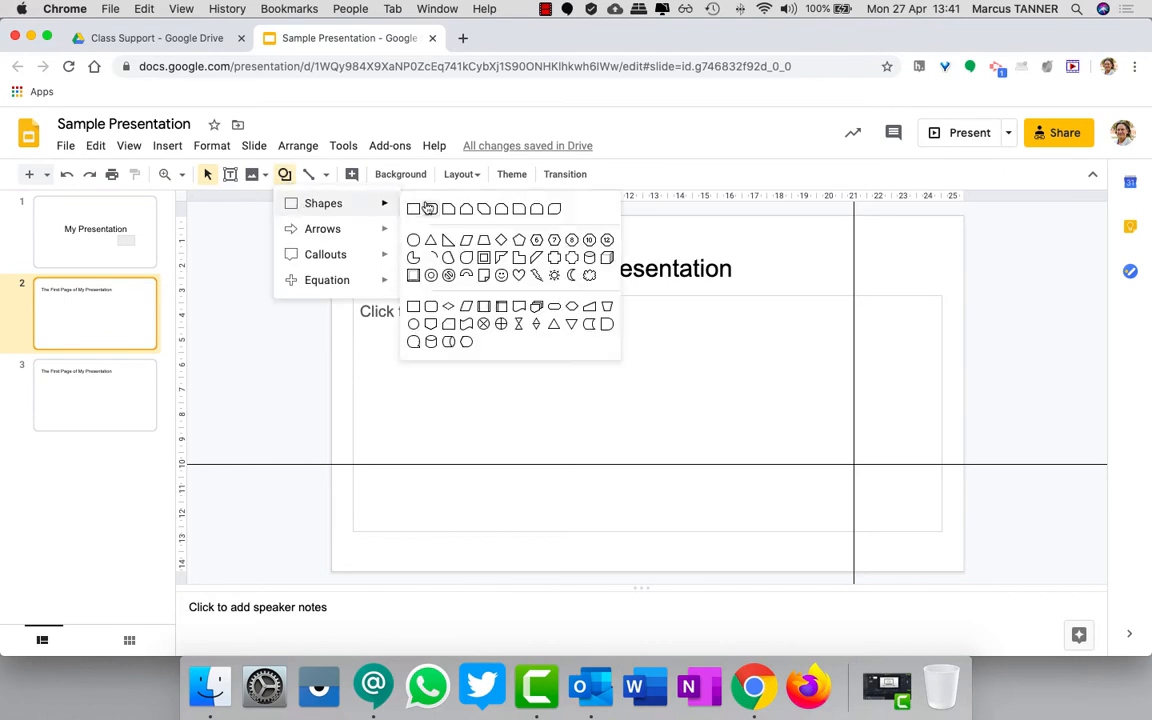
pyautogui.moveTo(823, 442); pyautogui.dragTo(893, 498)
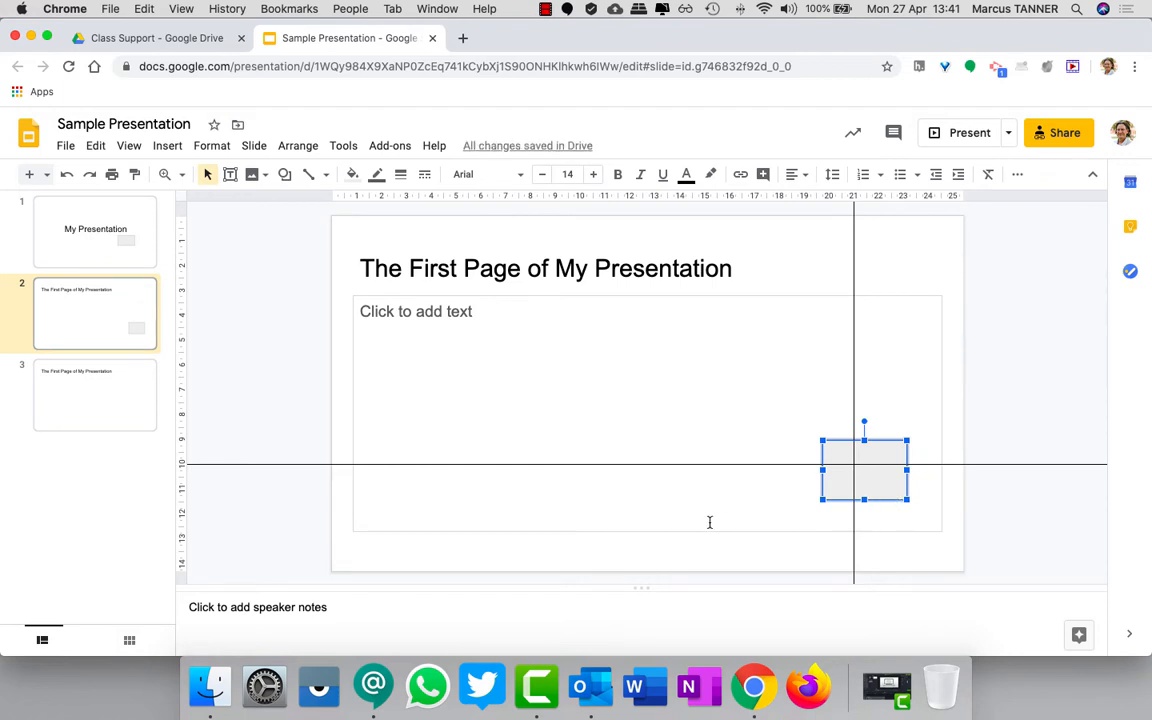
pyautogui.moveTo(88, 252)
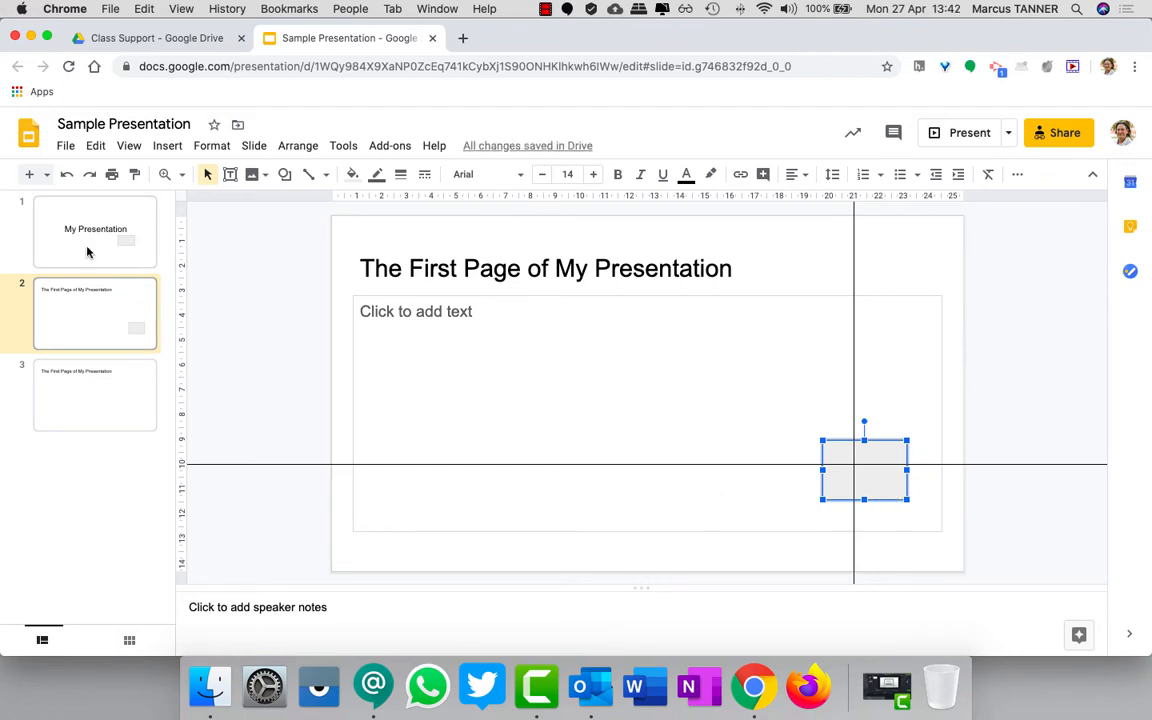
pyautogui.click(95, 231)
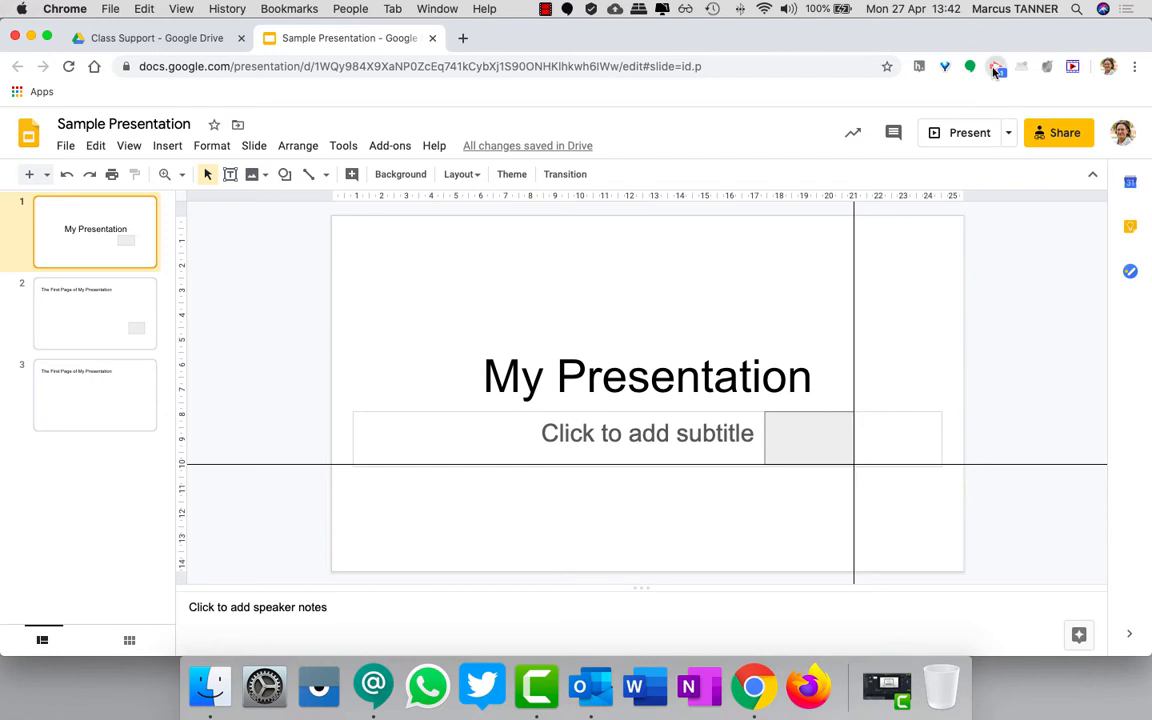
# Start a Screencastify Browser Tab recording with webcam and a 3-second countdown.
pyautogui.click(996, 66)
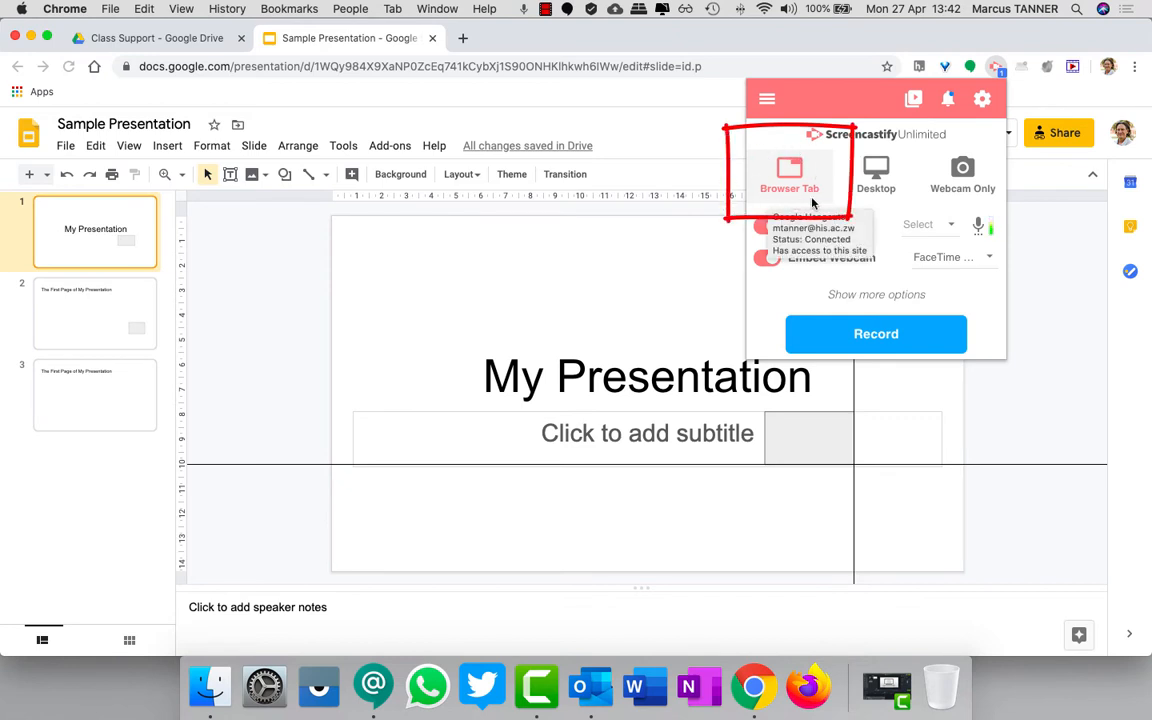
pyautogui.moveTo(827, 203)
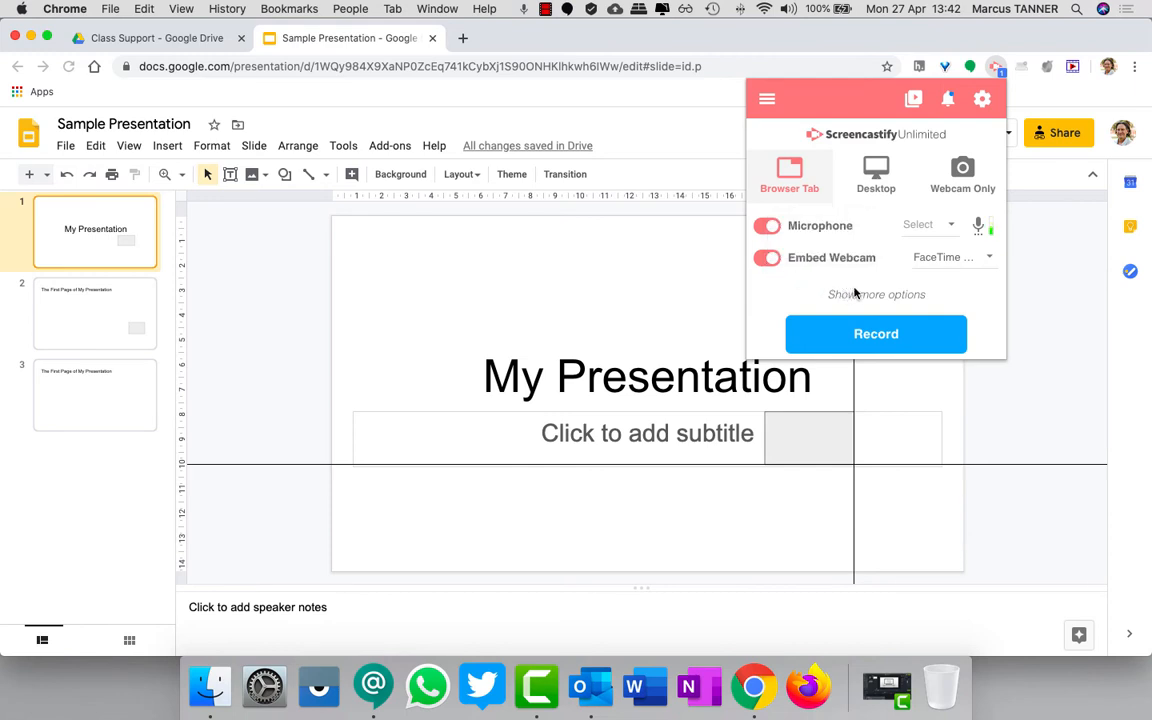
pyautogui.click(876, 294)
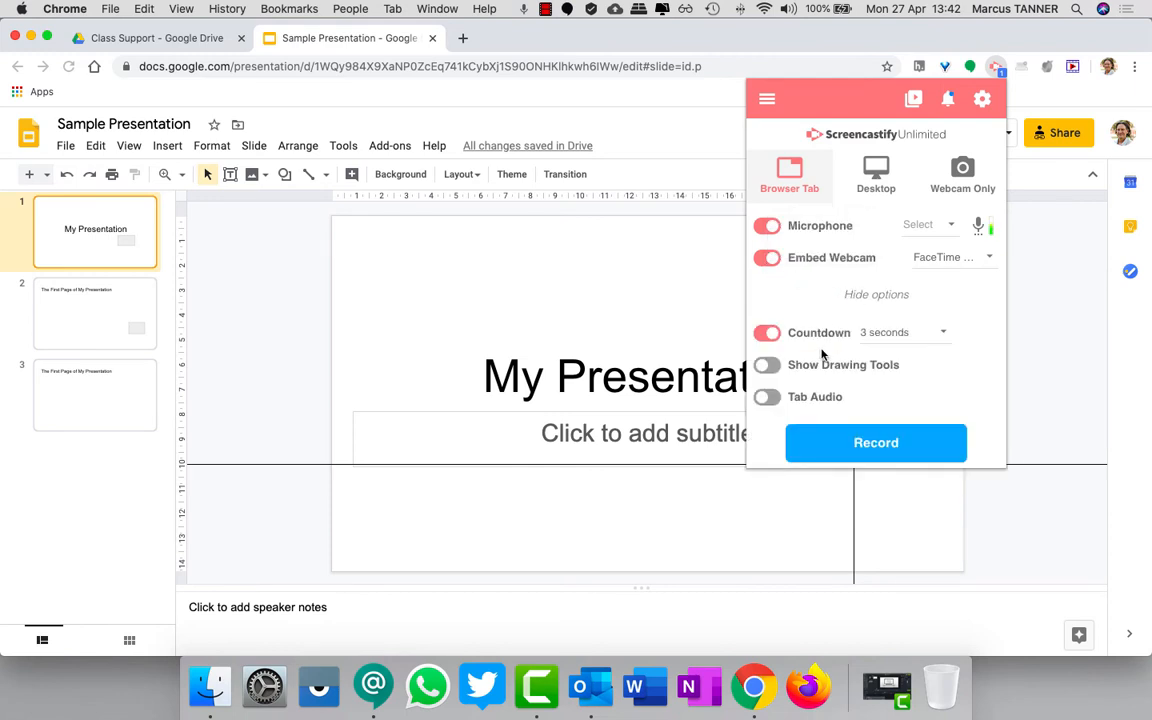
pyautogui.moveTo(884, 343)
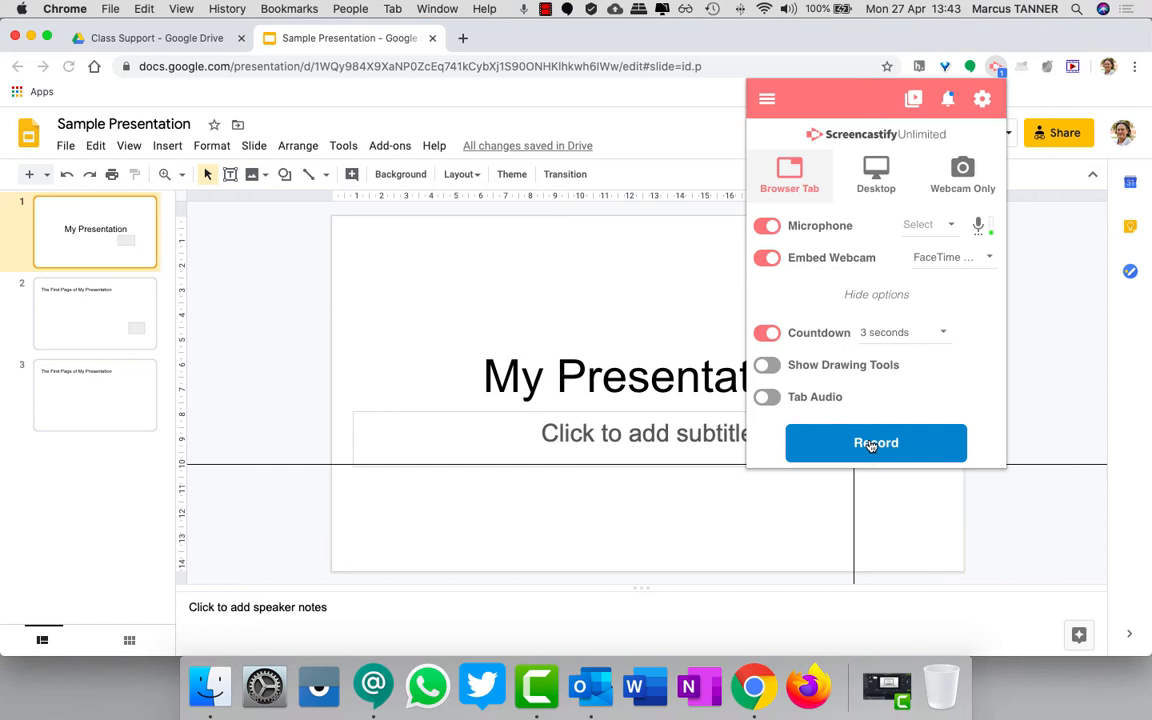
pyautogui.click(876, 443)
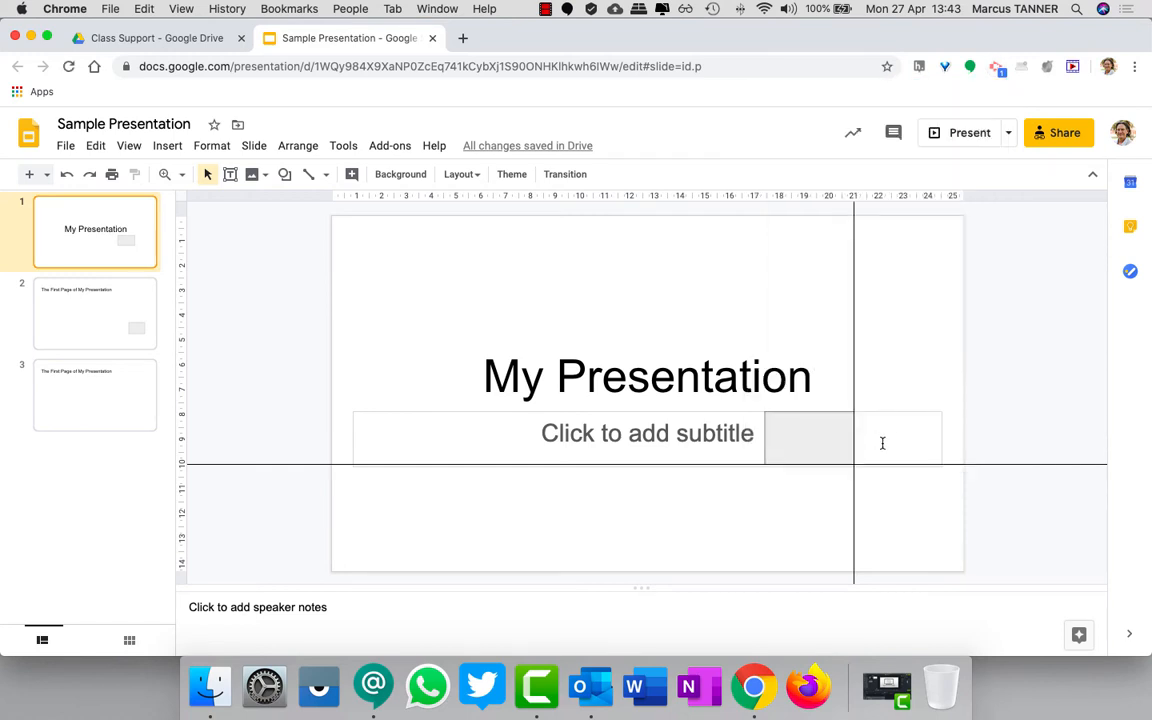
# Present the title slide in Presenter view and move the presenter window aside.
pyautogui.click(95, 313)
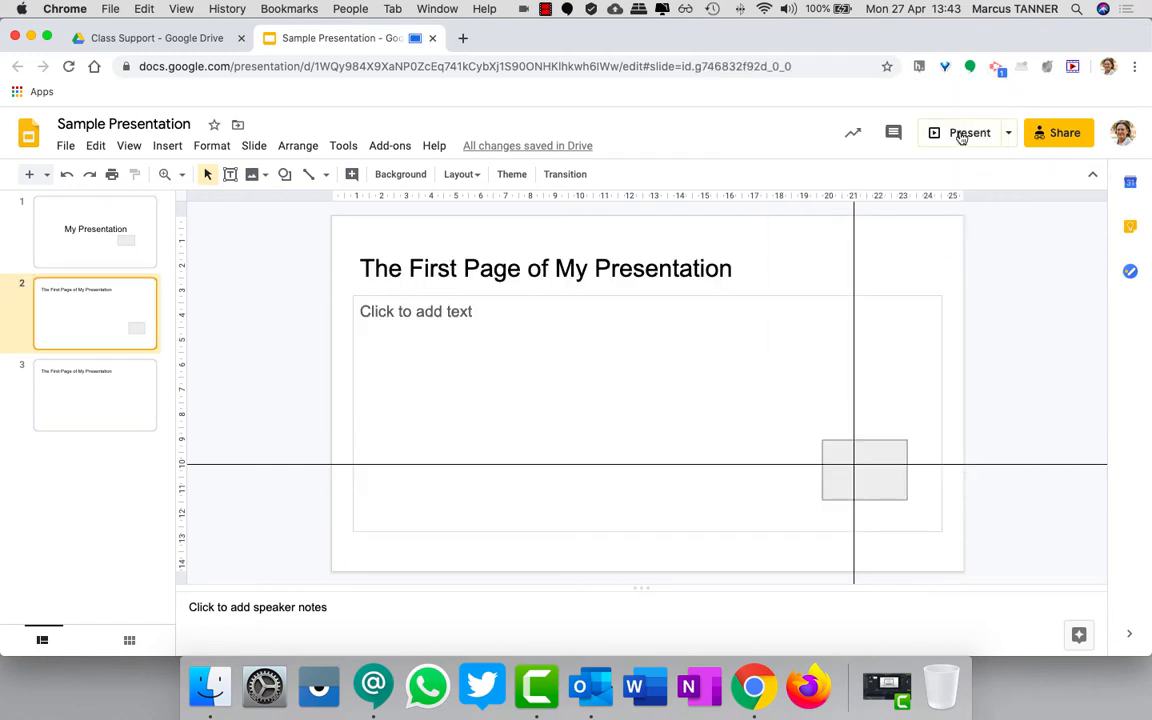
pyautogui.click(1008, 132)
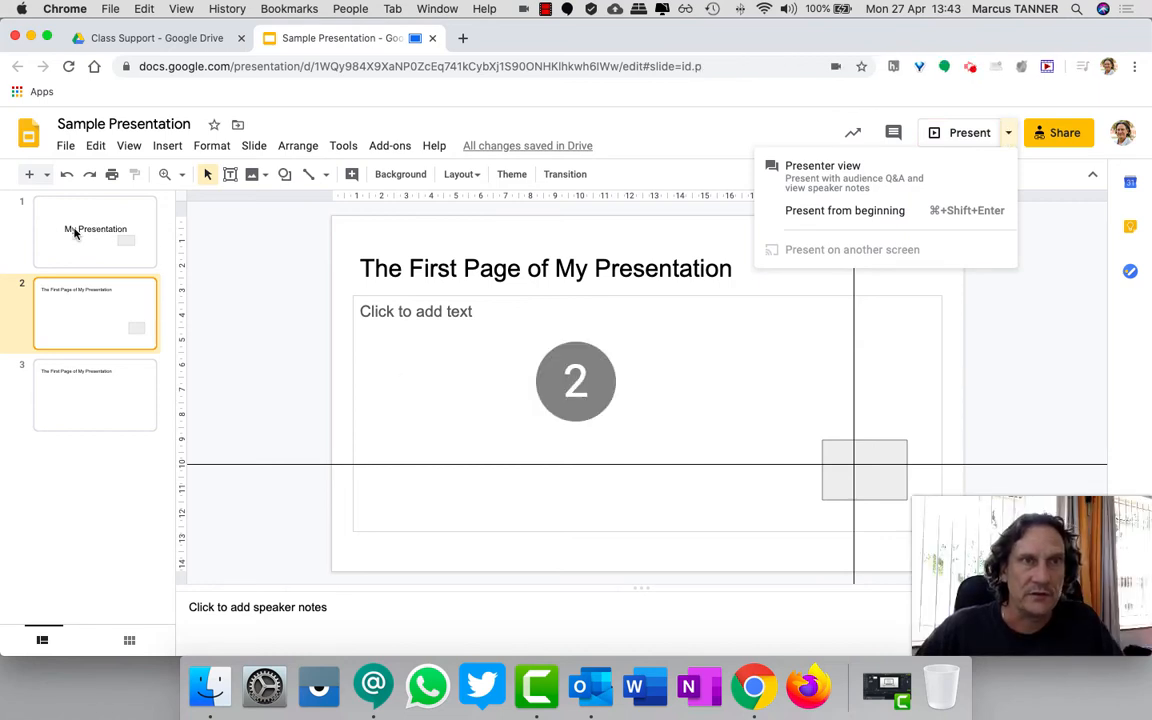
pyautogui.click(95, 231)
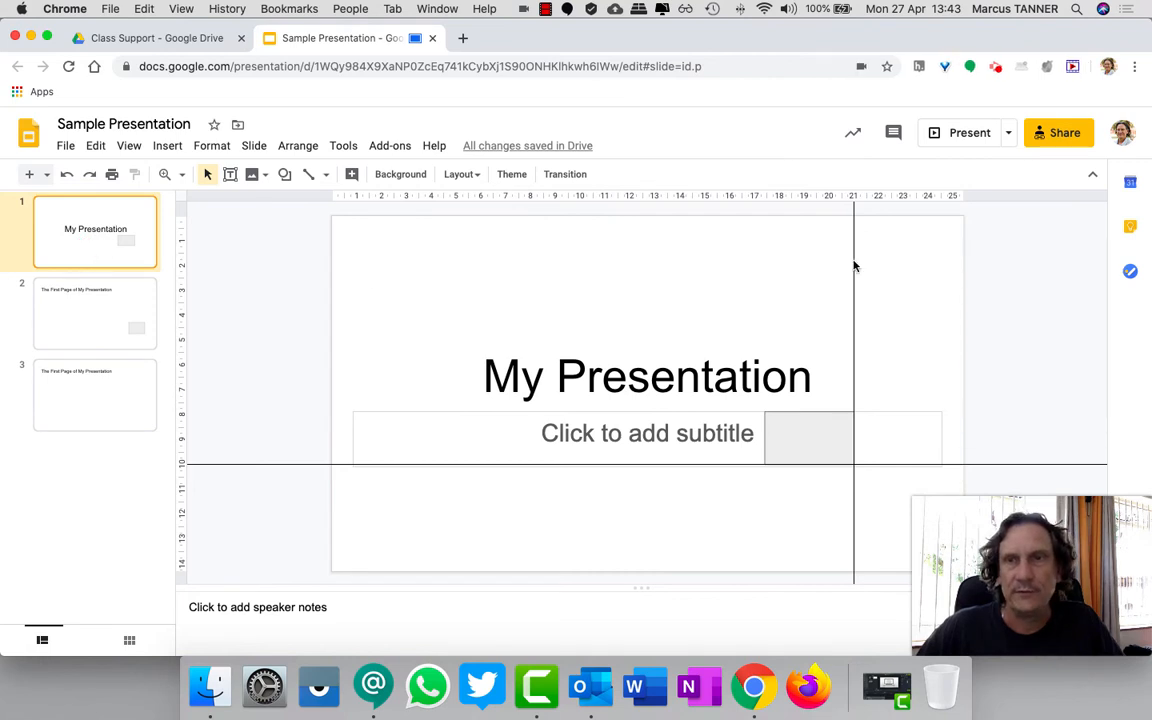
pyautogui.click(1008, 132)
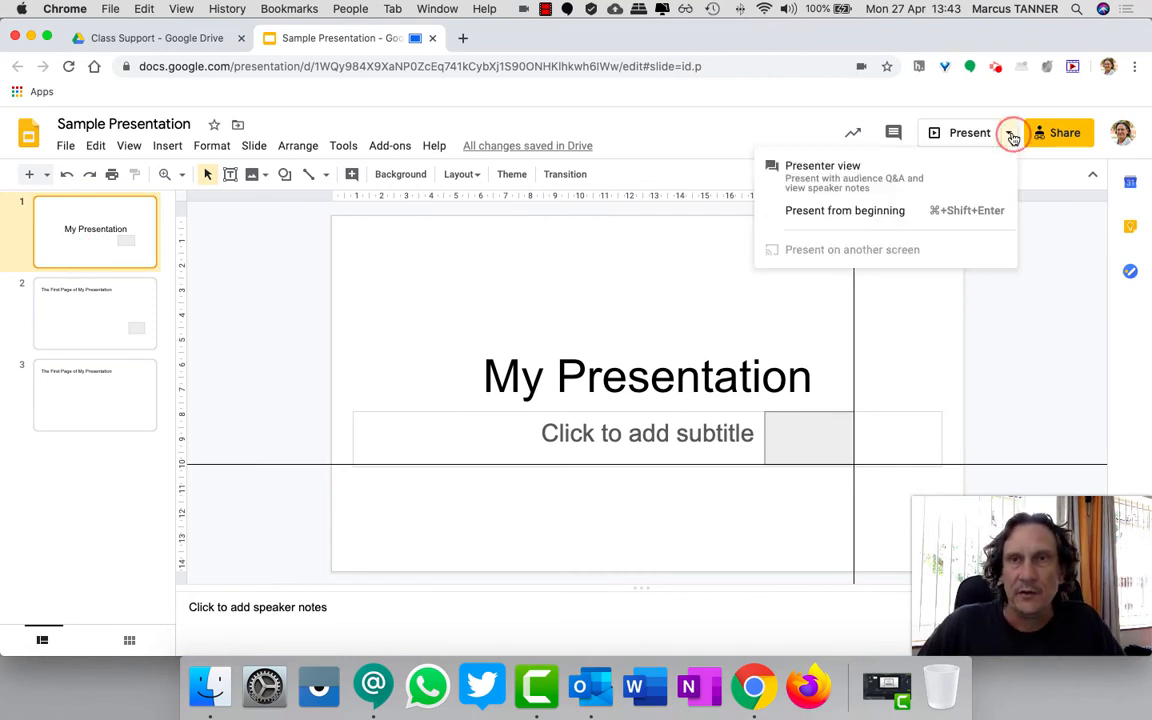
pyautogui.moveTo(969, 132)
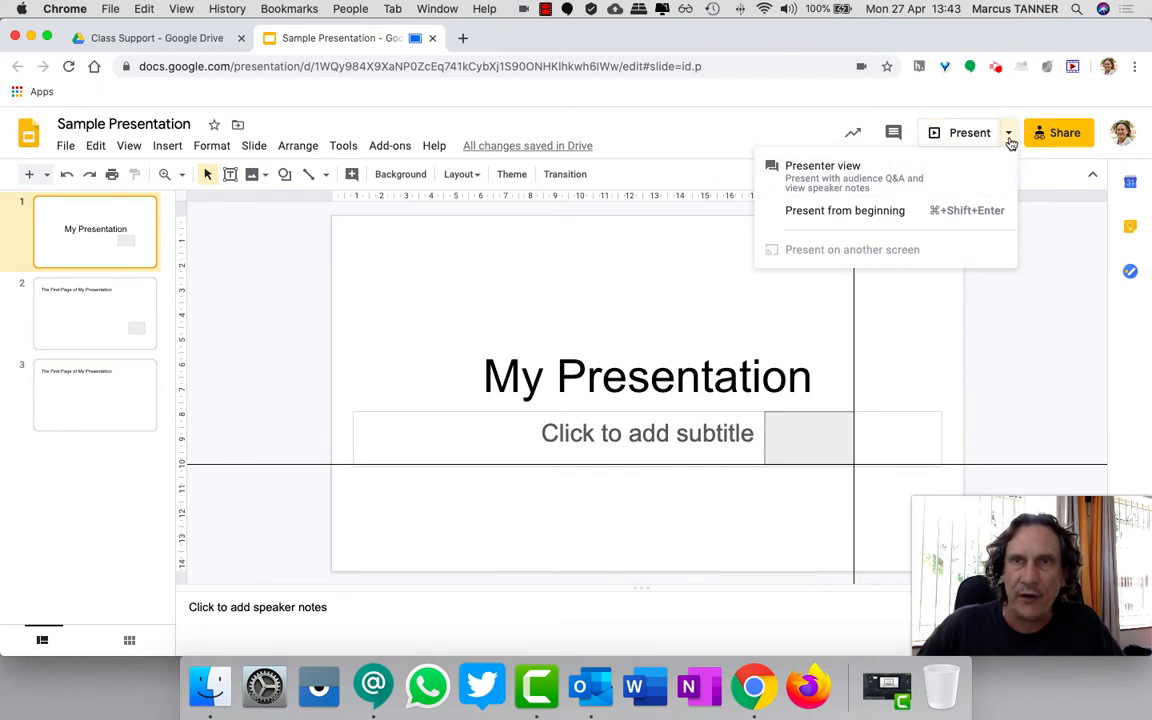
pyautogui.moveTo(828, 175)
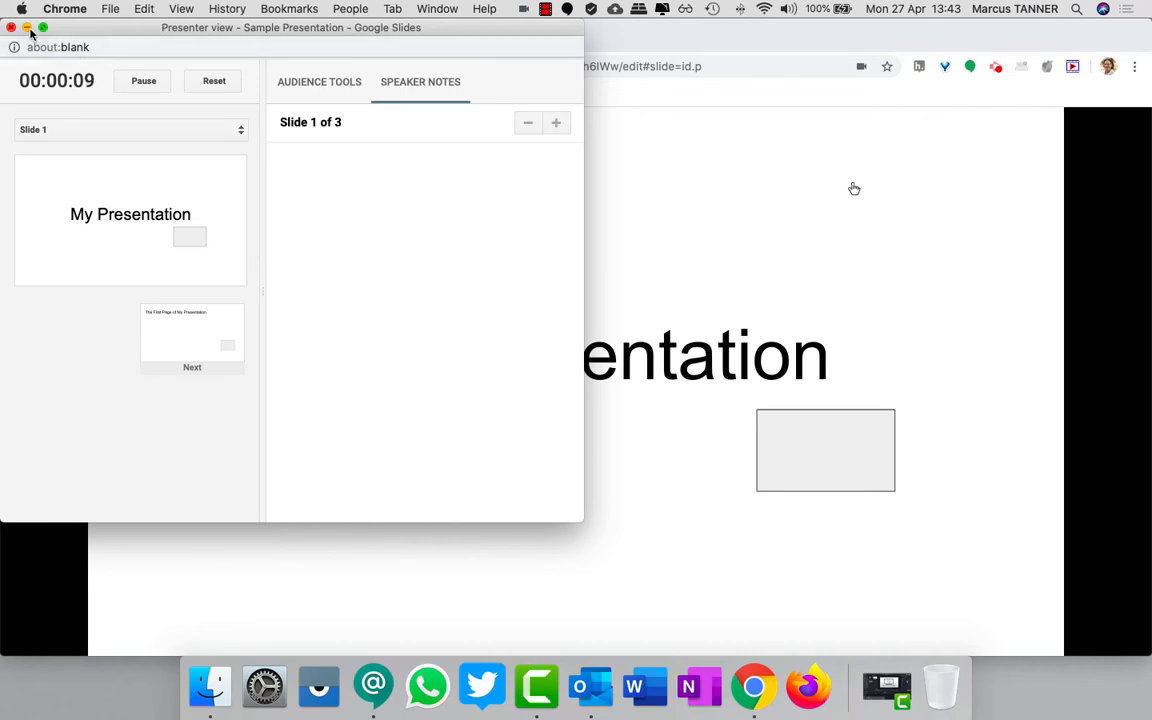
pyautogui.click(15, 27)
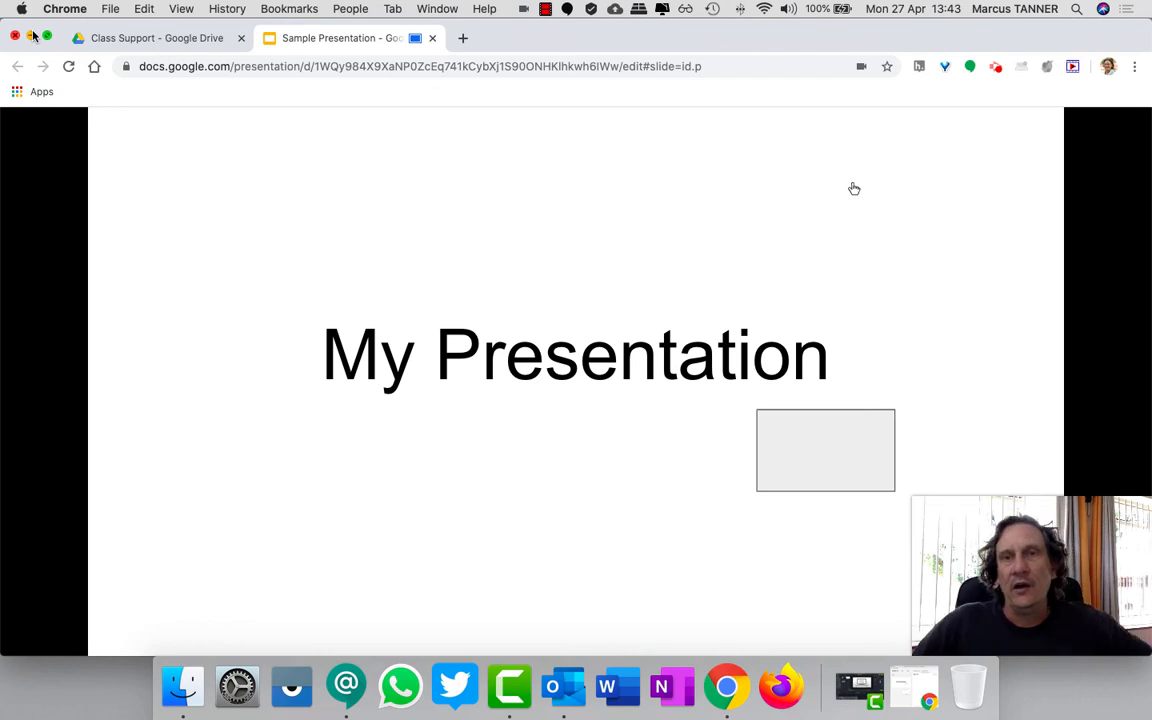
pyautogui.moveTo(279, 316)
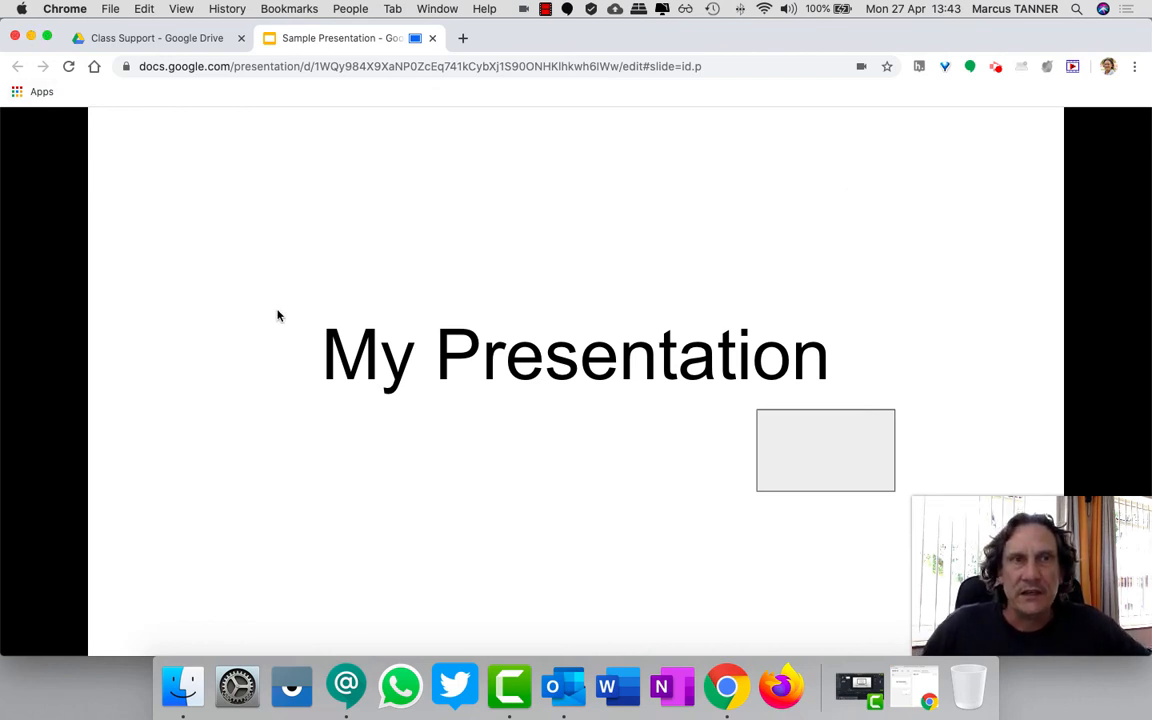
pyautogui.moveTo(265, 315)
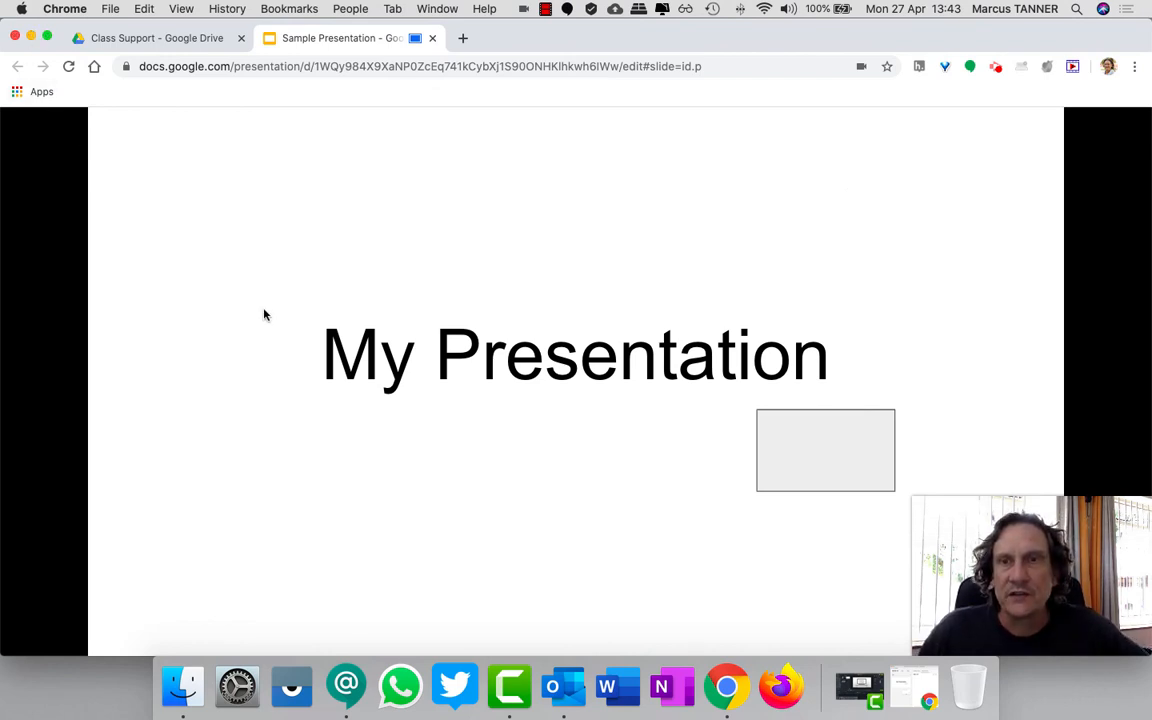
pyautogui.moveTo(618, 490)
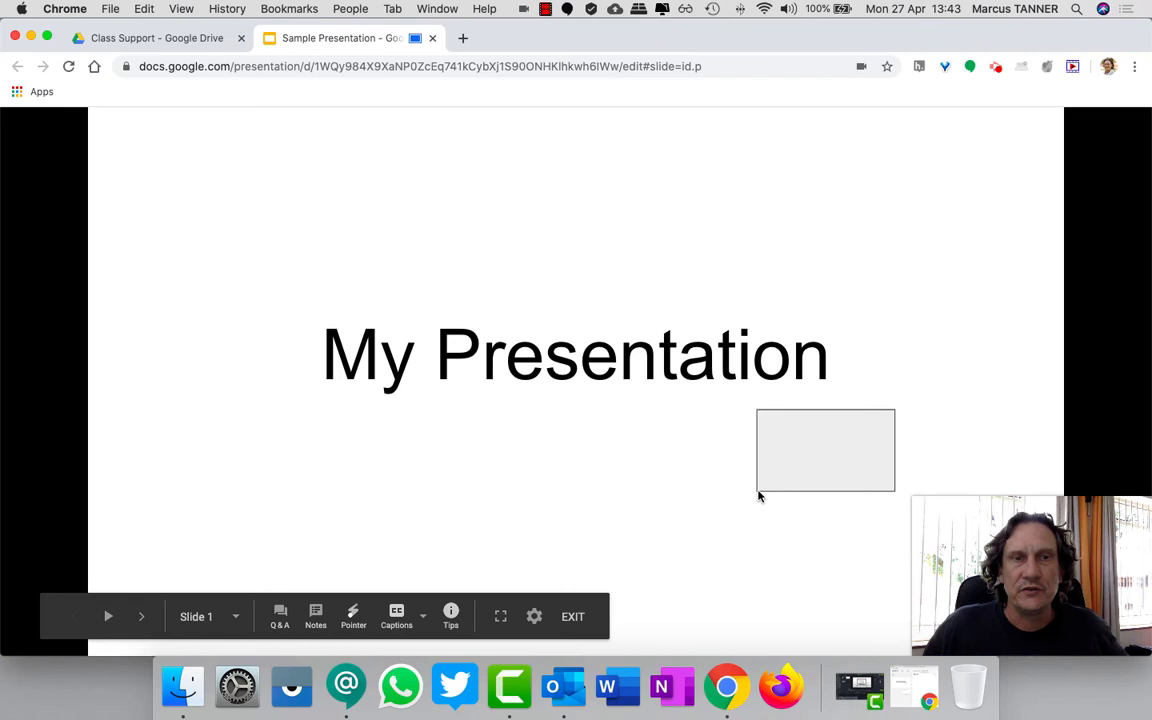
pyautogui.moveTo(970, 487)
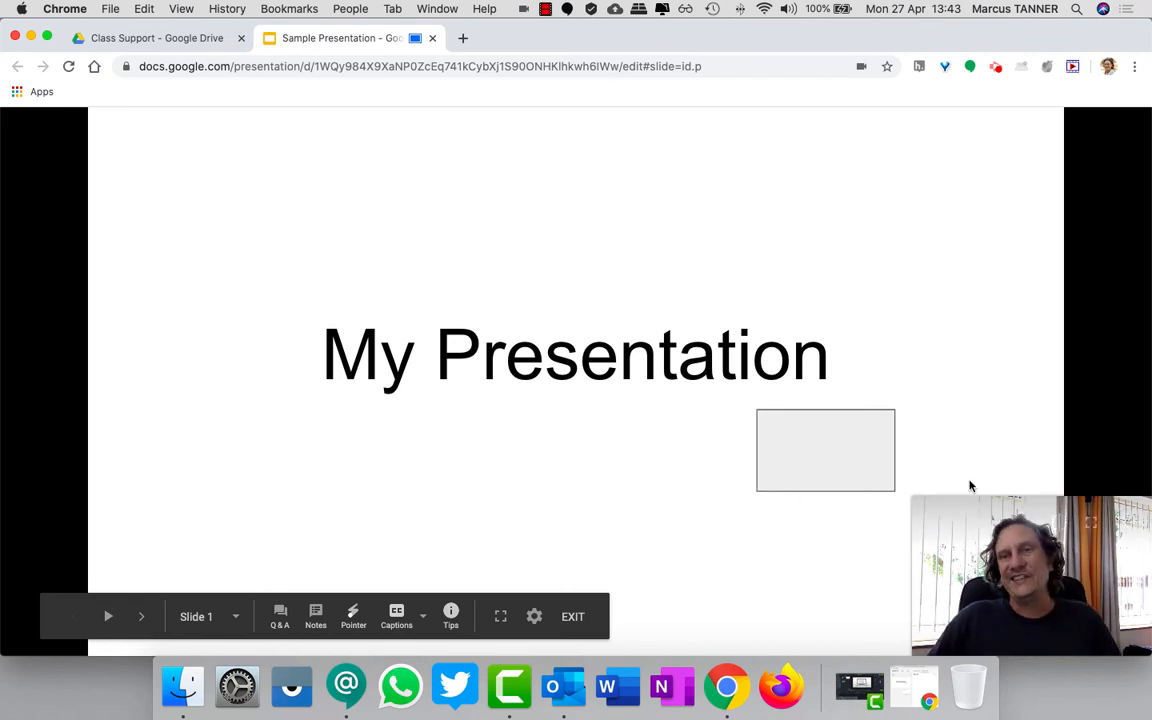
pyautogui.moveTo(665, 520)
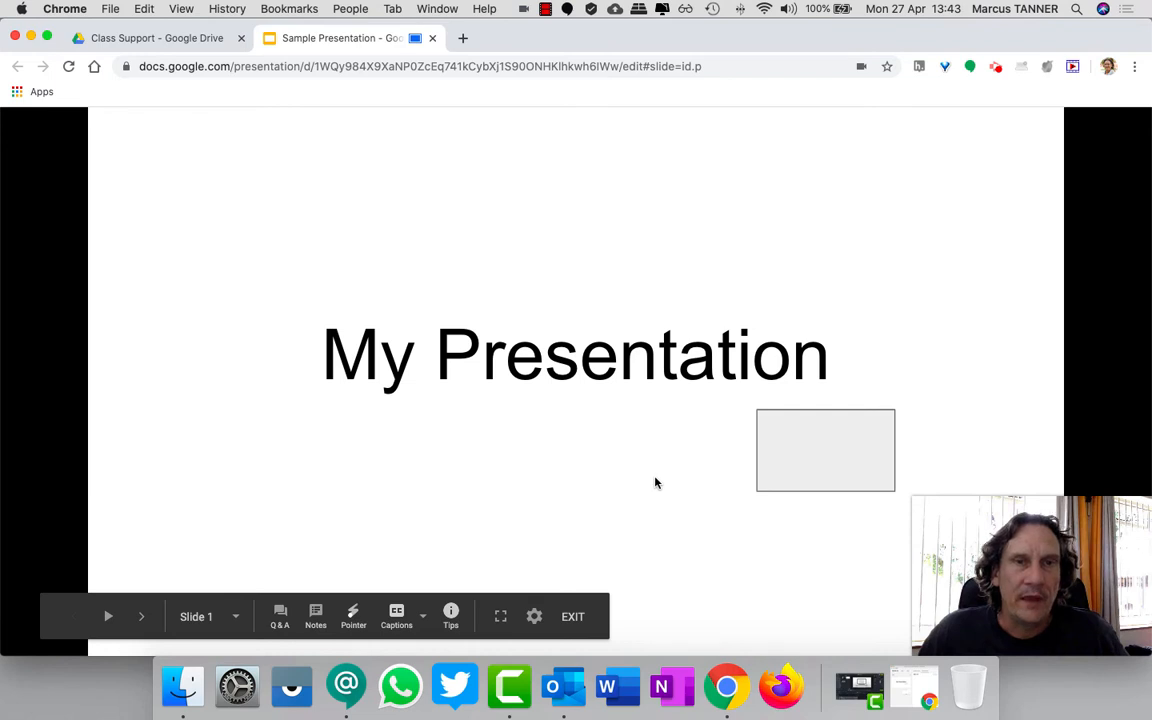
# Advance the slideshow to slide two, 'The First Page of My Presentation'.
pyautogui.click(141, 616)
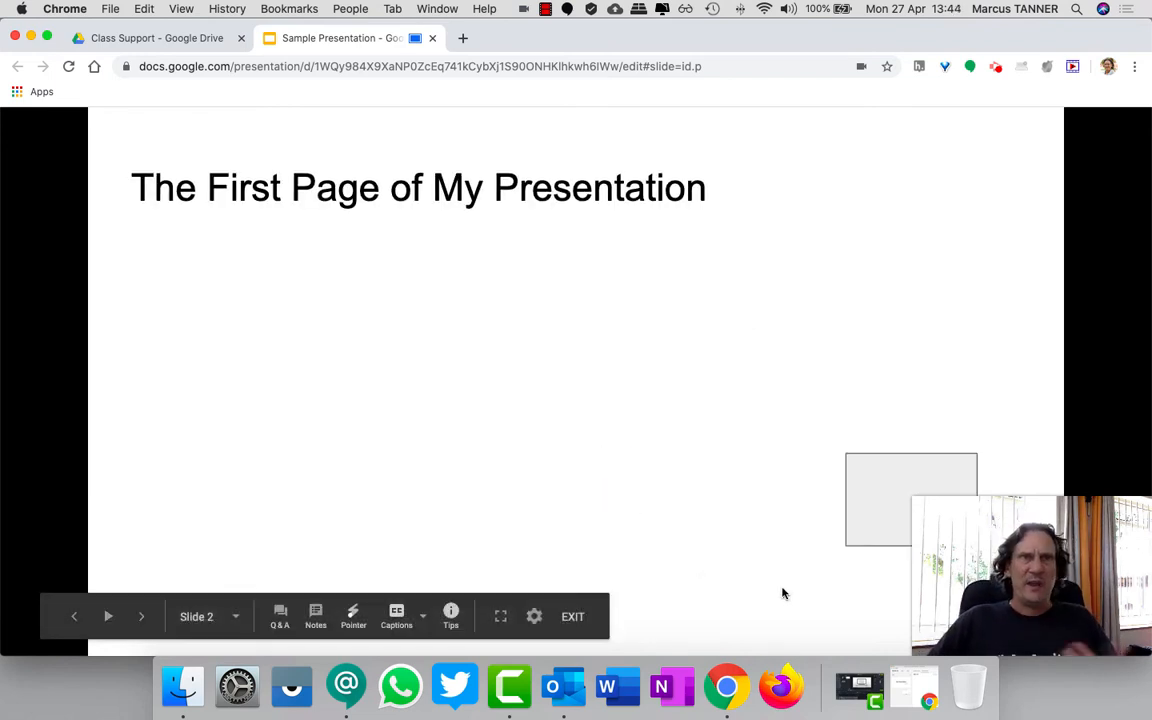
pyautogui.moveTo(779, 590)
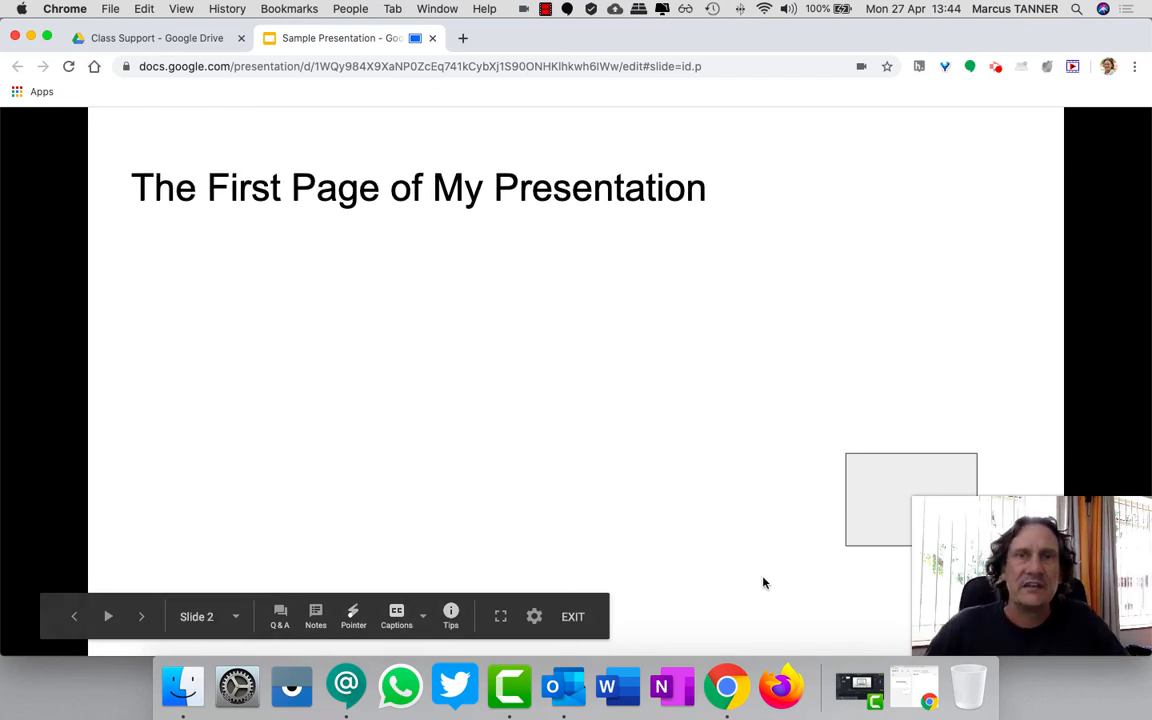
pyautogui.moveTo(1097, 540)
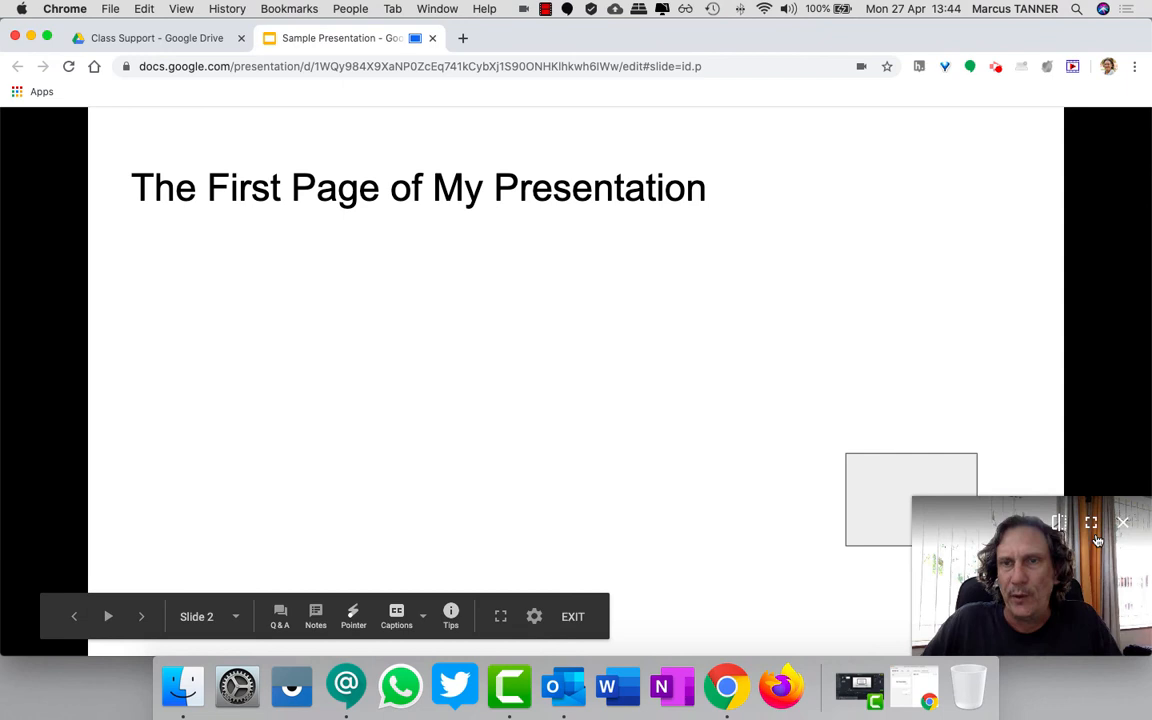
pyautogui.moveTo(1028, 582)
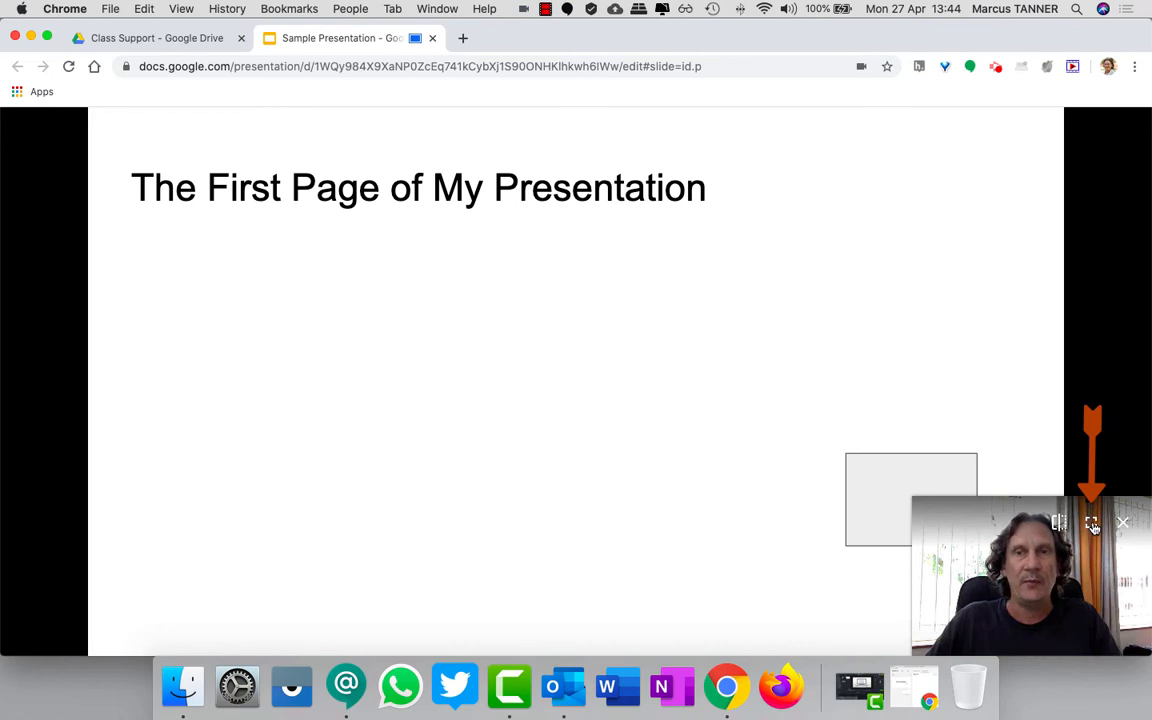
pyautogui.click(1091, 522)
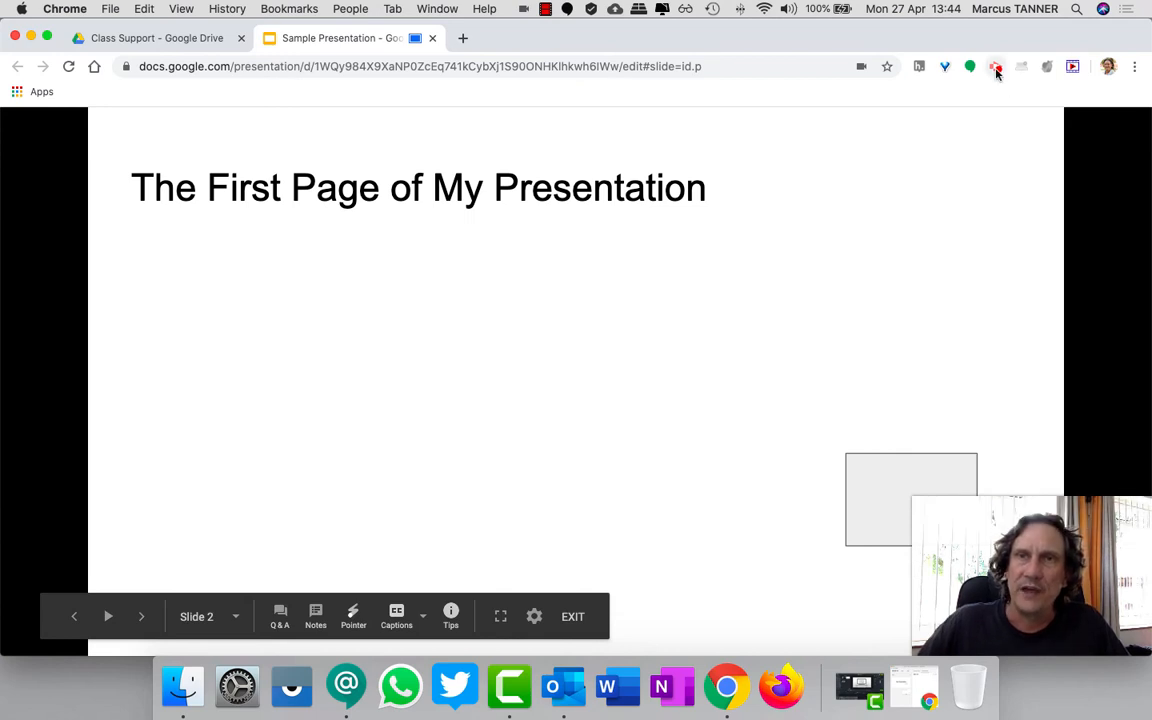
pyautogui.moveTo(988, 182)
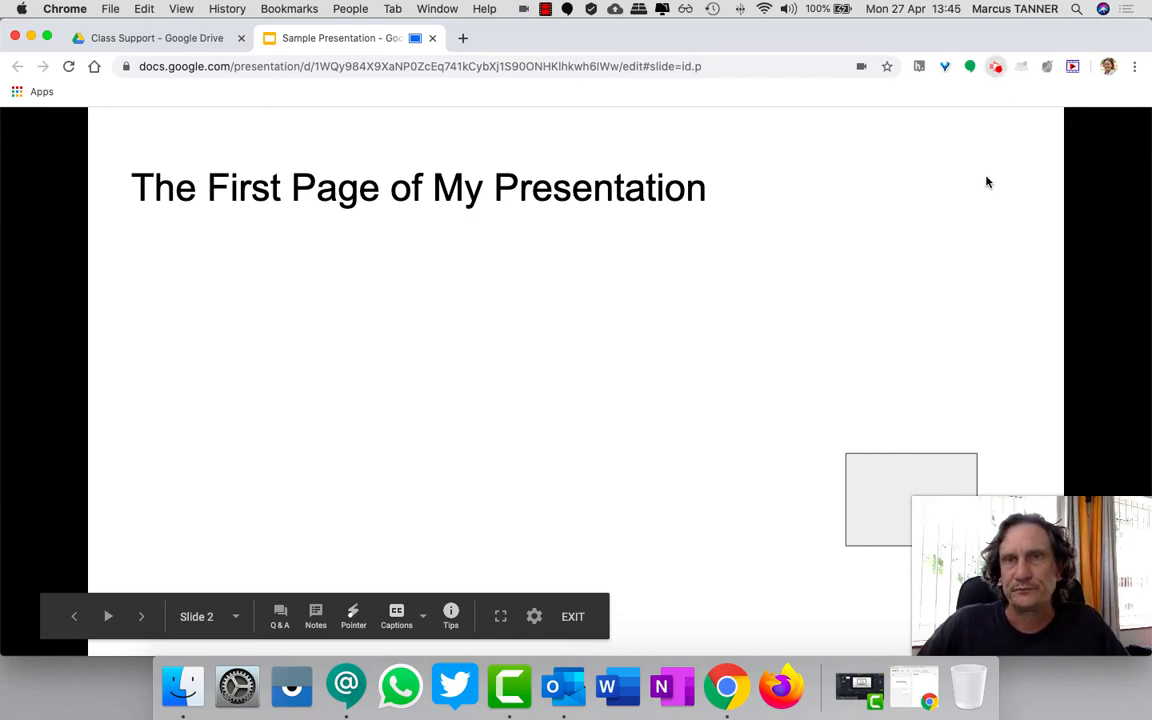
# Stop the Screencastify tab recording at 1:50 from the extension popup.
pyautogui.click(995, 66)
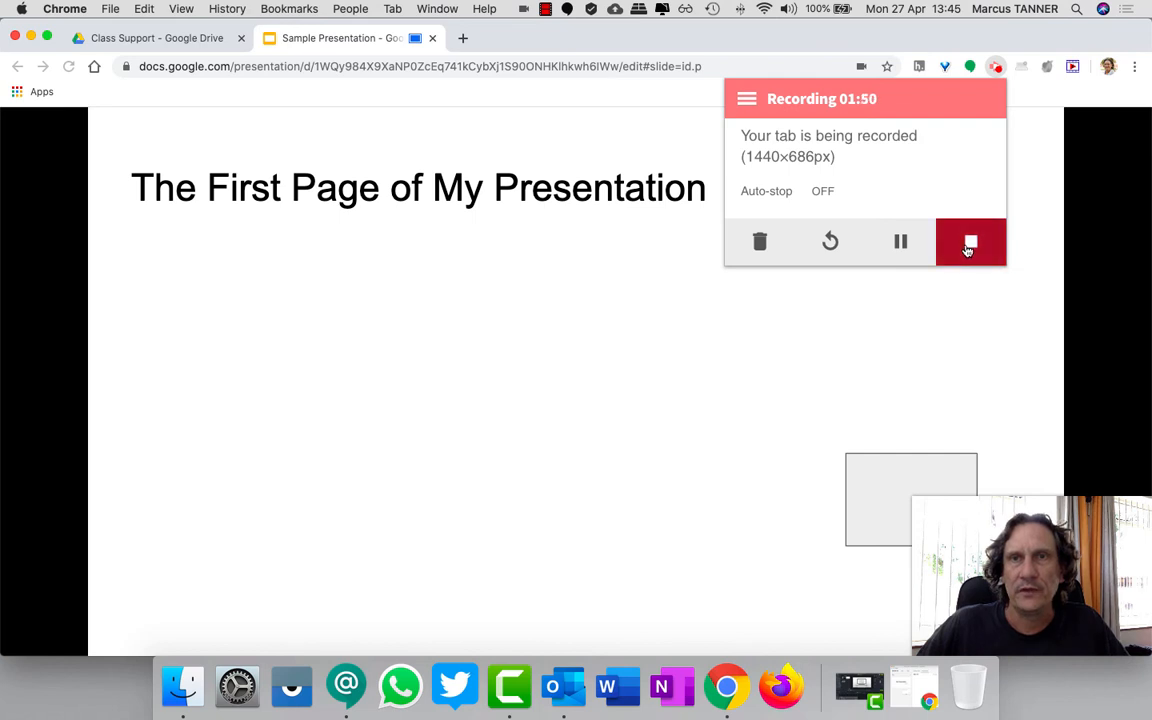
pyautogui.click(969, 242)
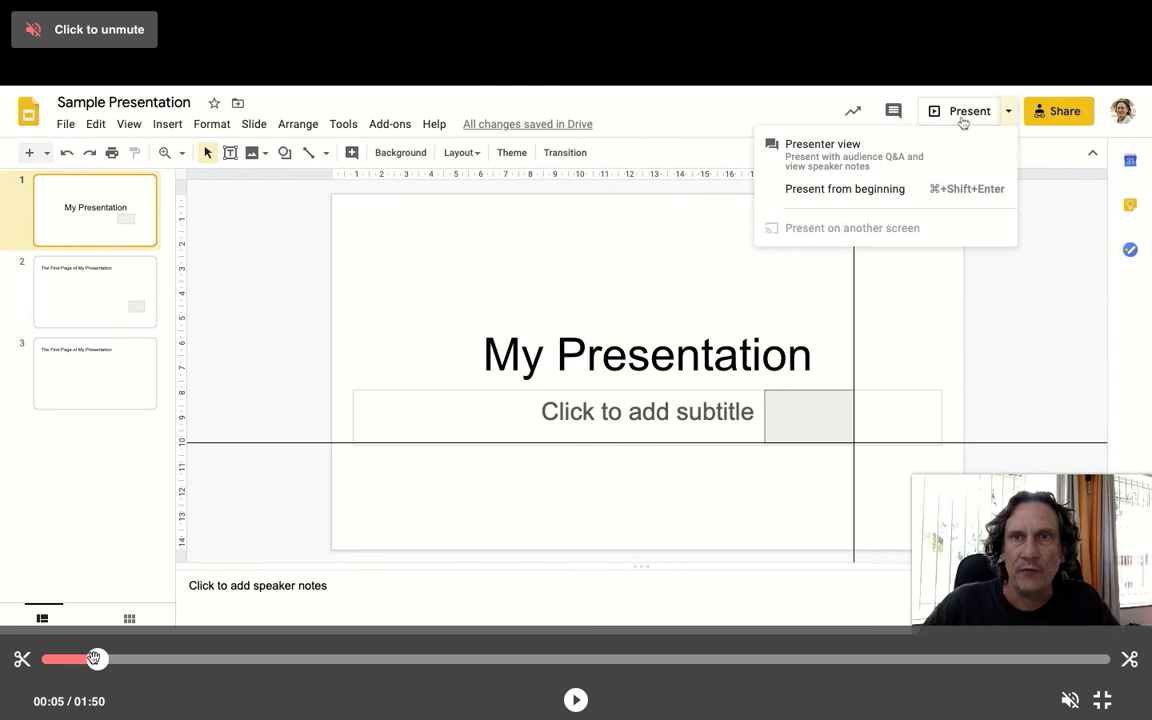
# Drag the trim handle so the cut ends at 00:36.
pyautogui.click(845, 188)
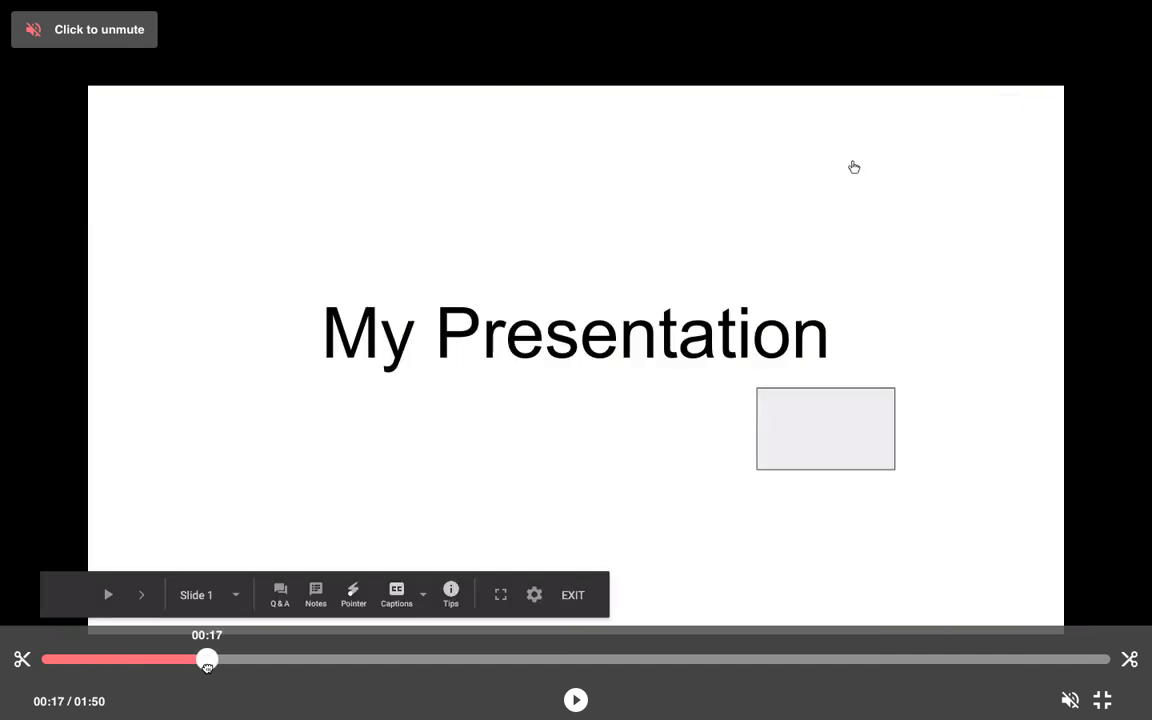
pyautogui.moveTo(207, 659); pyautogui.dragTo(199, 659)
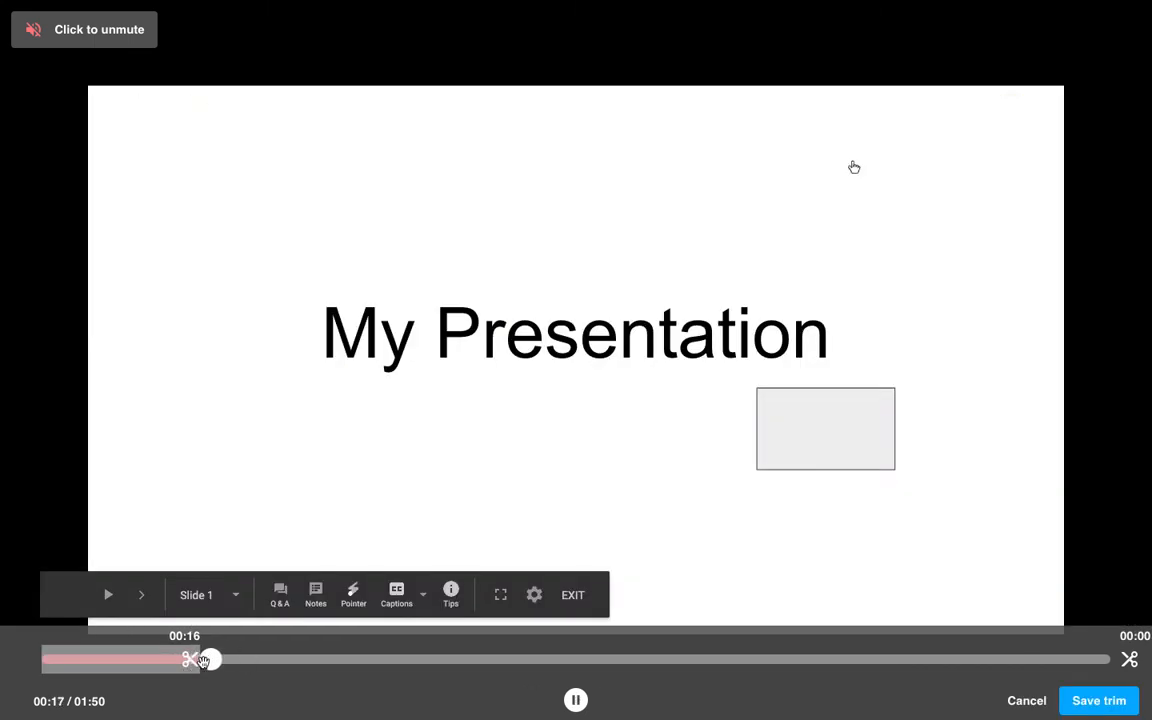
pyautogui.click(575, 699)
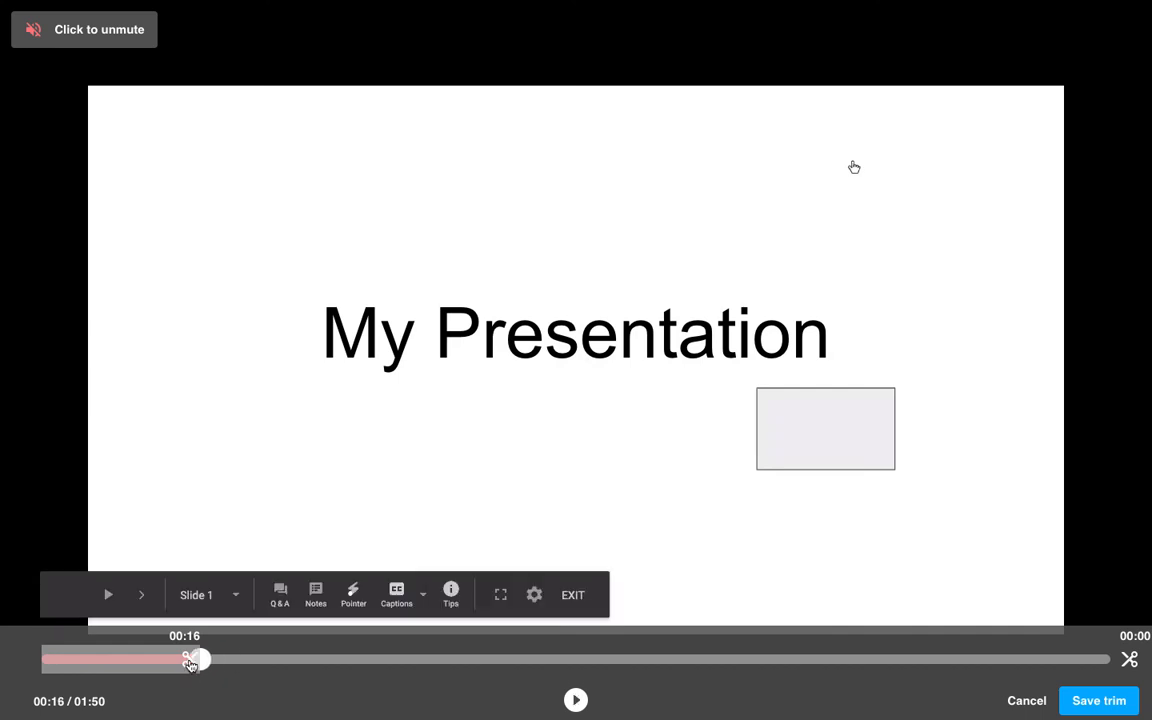
pyautogui.click(575, 700)
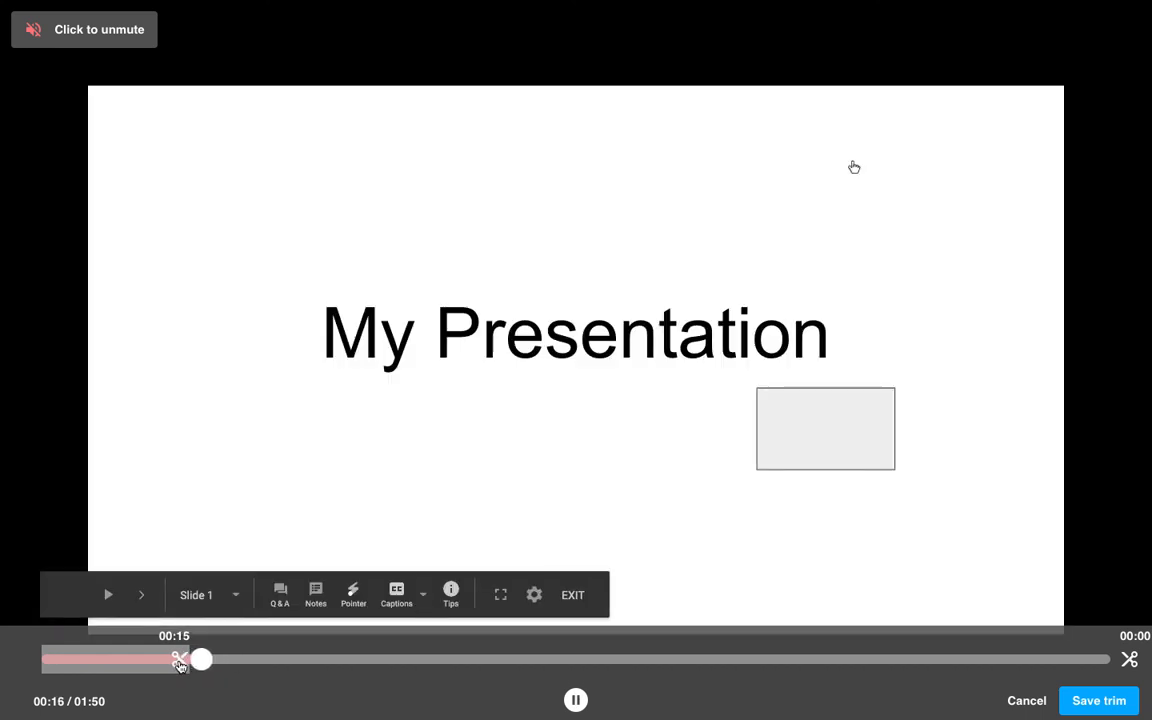
pyautogui.click(575, 700)
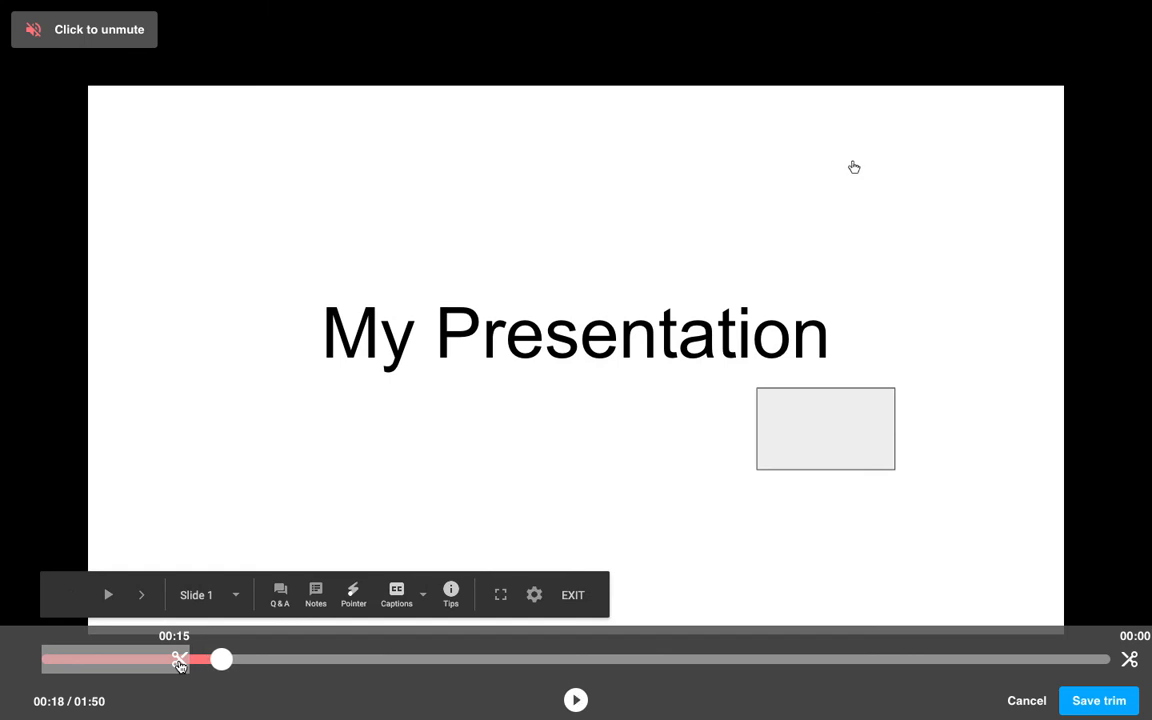
pyautogui.moveTo(221, 659); pyautogui.dragTo(541, 659)
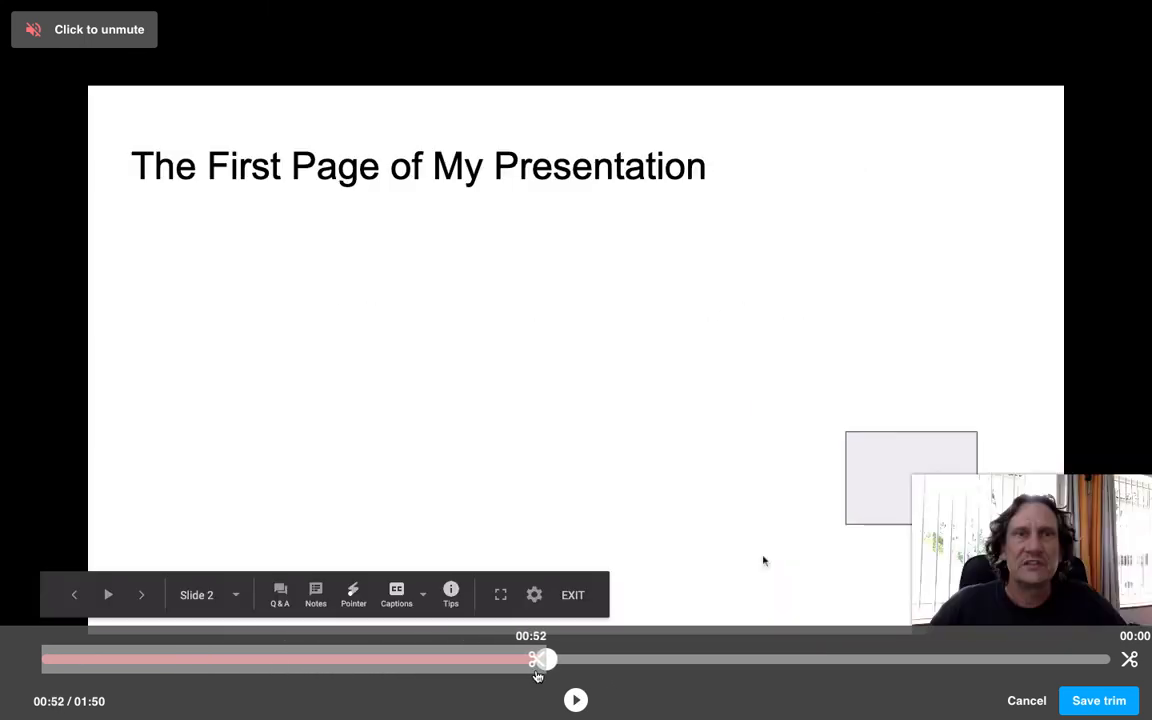
pyautogui.moveTo(538, 659); pyautogui.dragTo(435, 659)
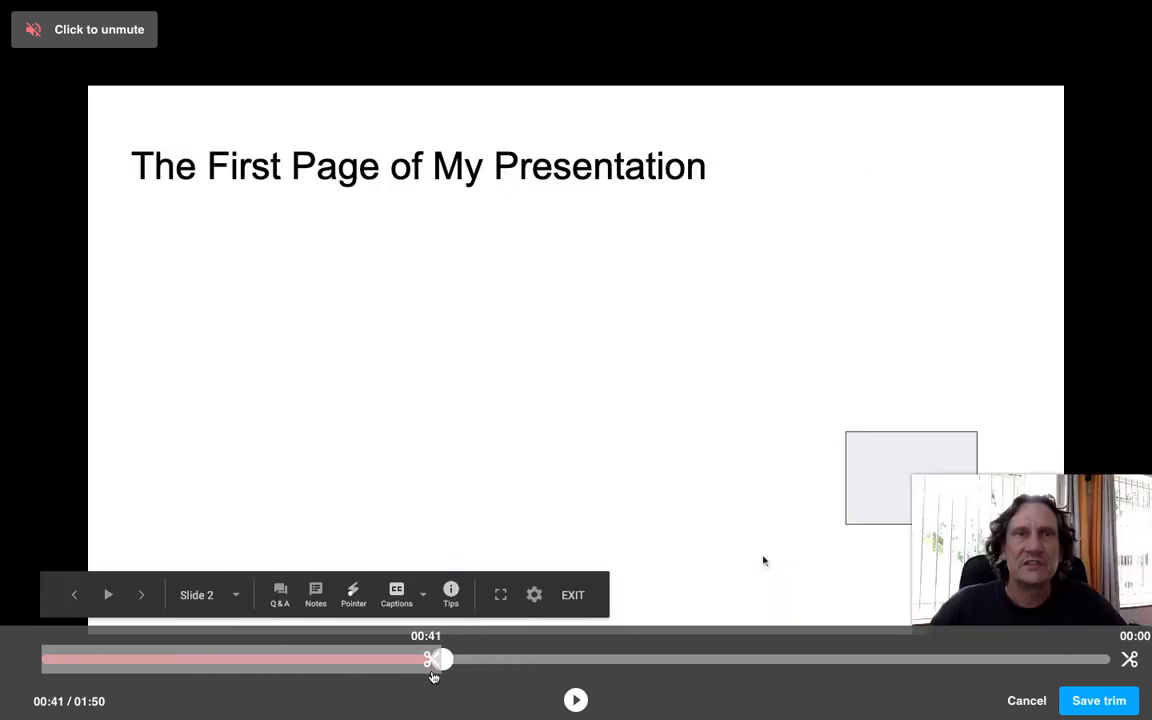
pyautogui.moveTo(434, 659); pyautogui.dragTo(418, 659)
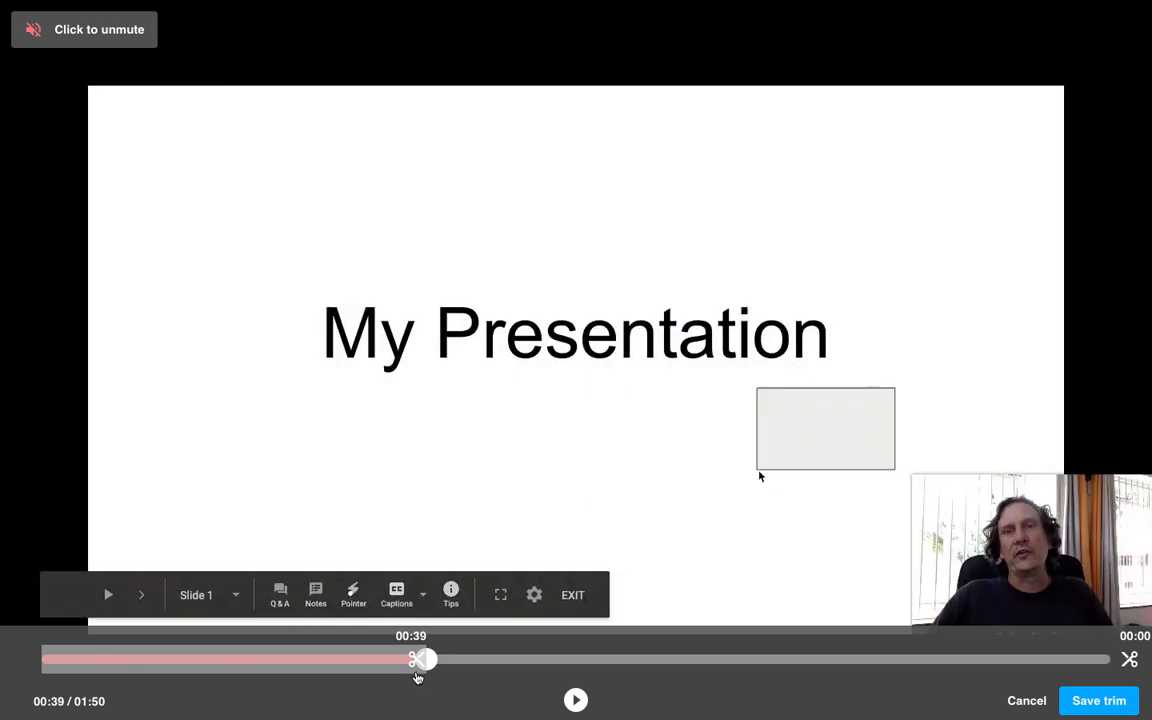
pyautogui.moveTo(420, 658); pyautogui.dragTo(398, 658)
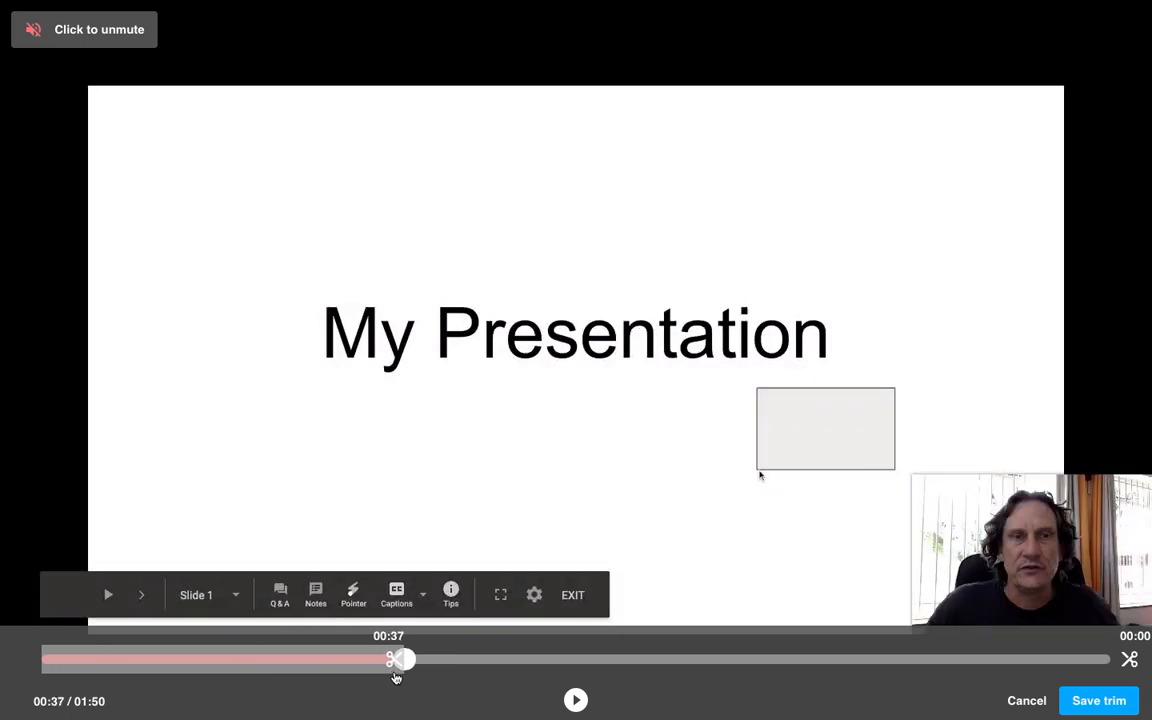
pyautogui.moveTo(400, 658); pyautogui.dragTo(388, 658)
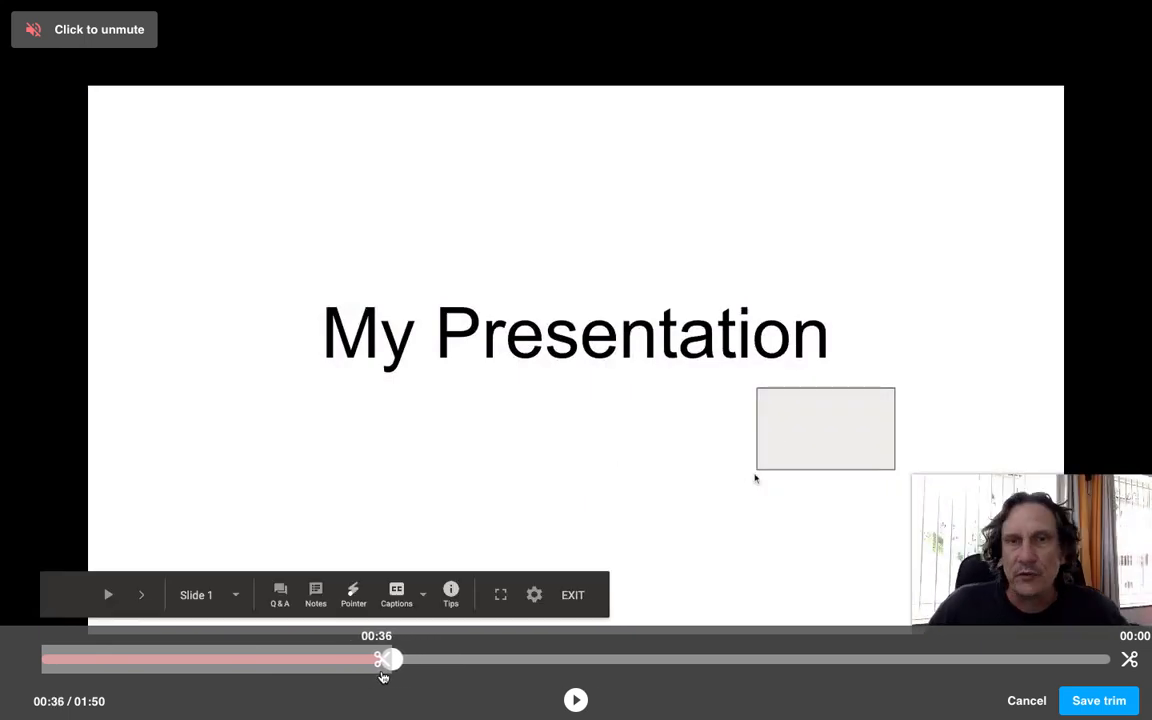
# Preview playback from the new start, then save the trim.
pyautogui.click(575, 700)
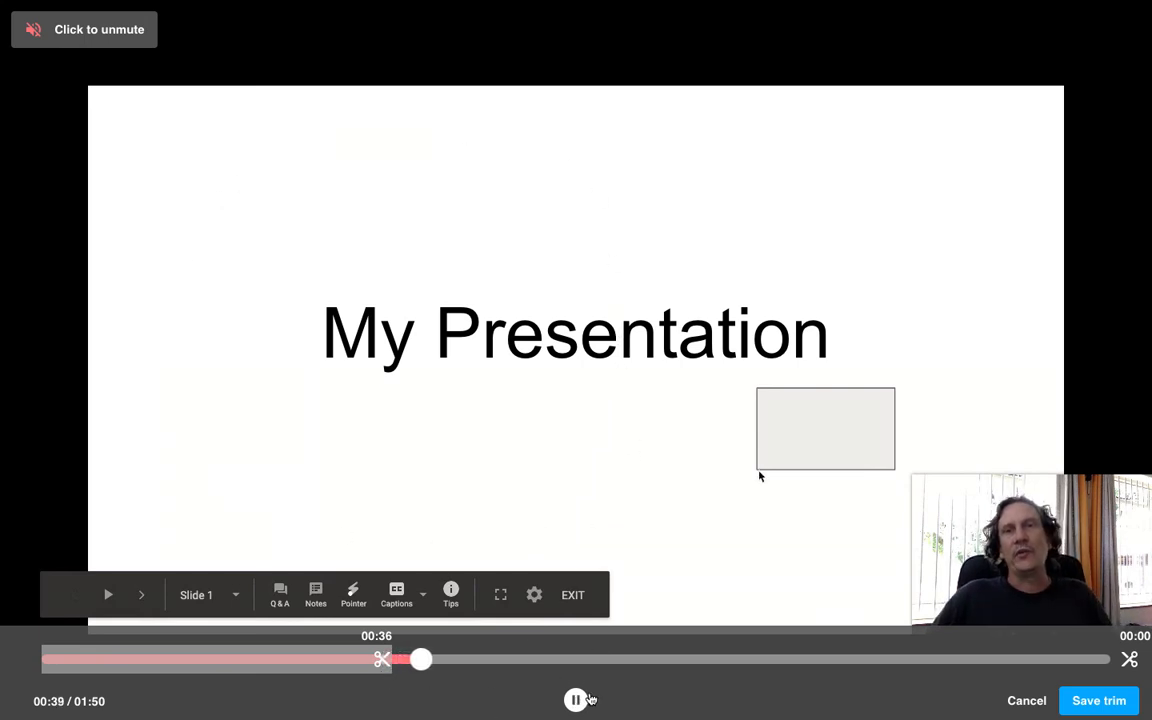
pyautogui.click(575, 699)
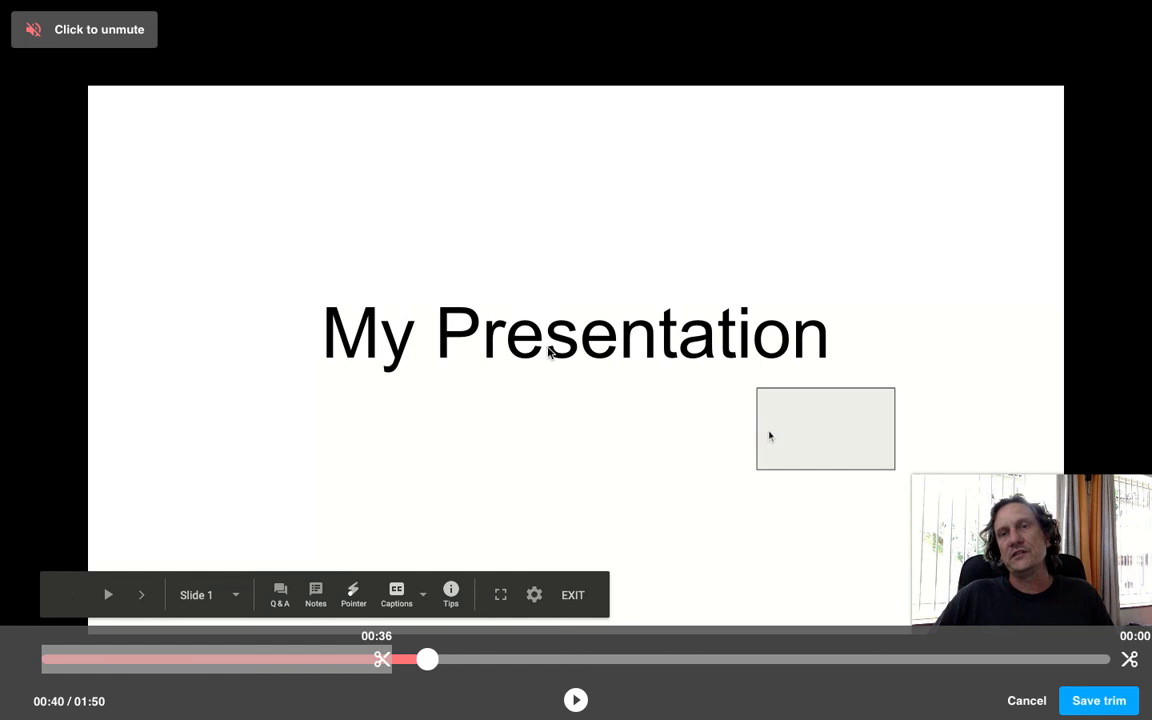
pyautogui.moveTo(875, 448)
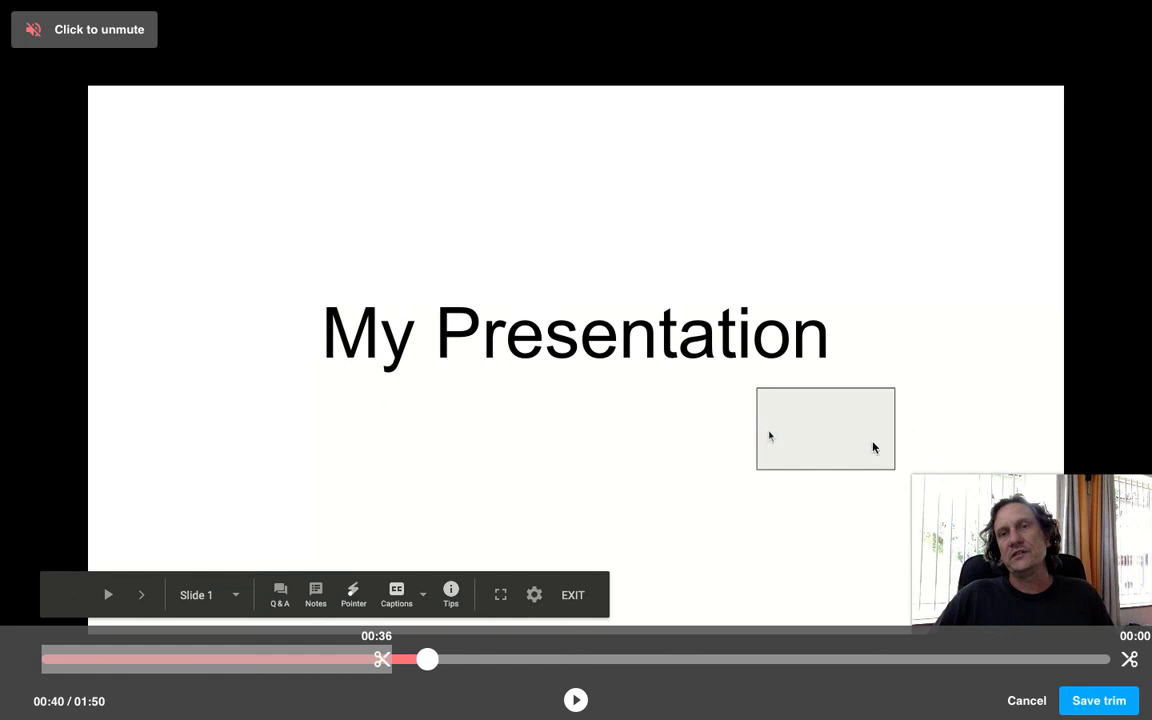
pyautogui.moveTo(703, 282)
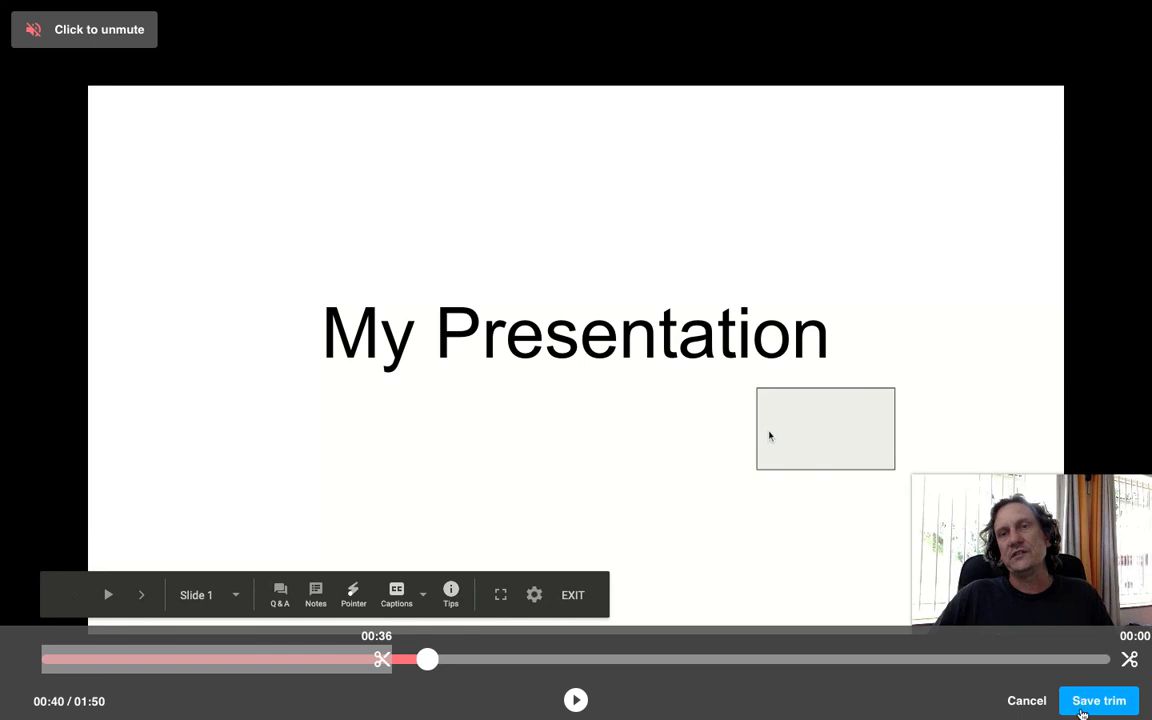
pyautogui.click(1098, 700)
pyautogui.write('M')
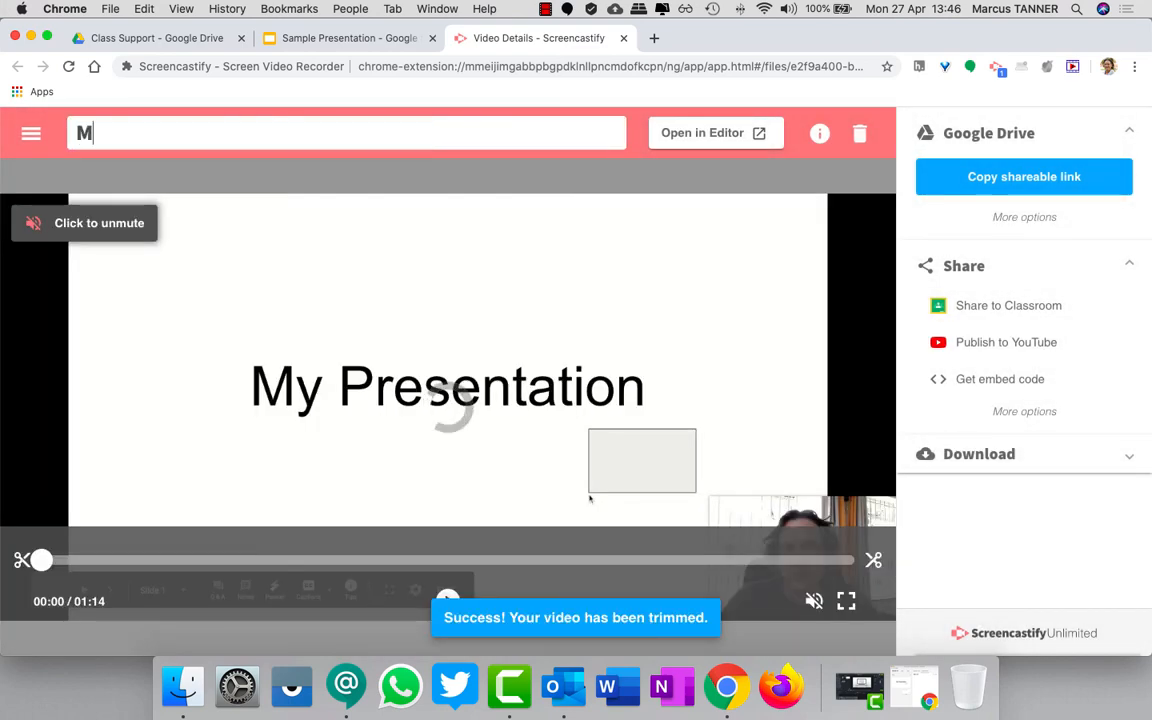
# Type 'y Present' into the video title so it reads 'My Present'.
pyautogui.write('y Present')
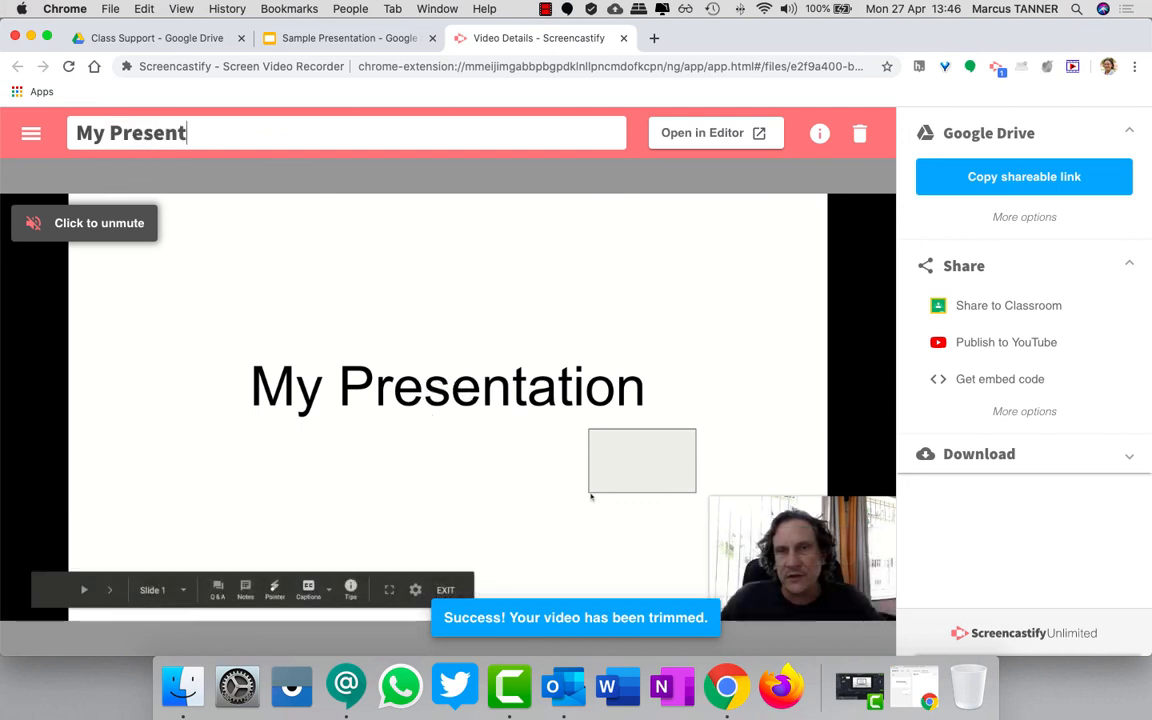